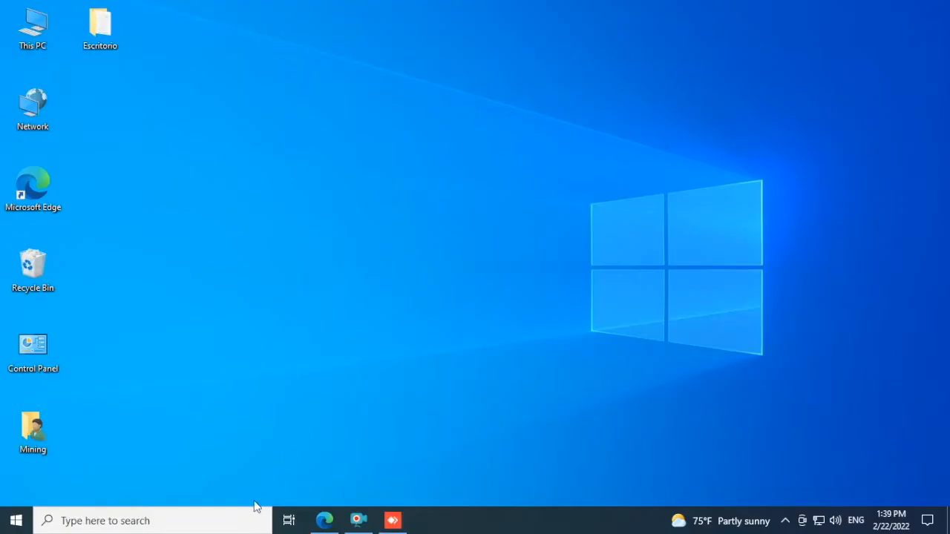
Open Windows Security from a 'defen' search, then close it.
{"action": "type", "text": "defender"}
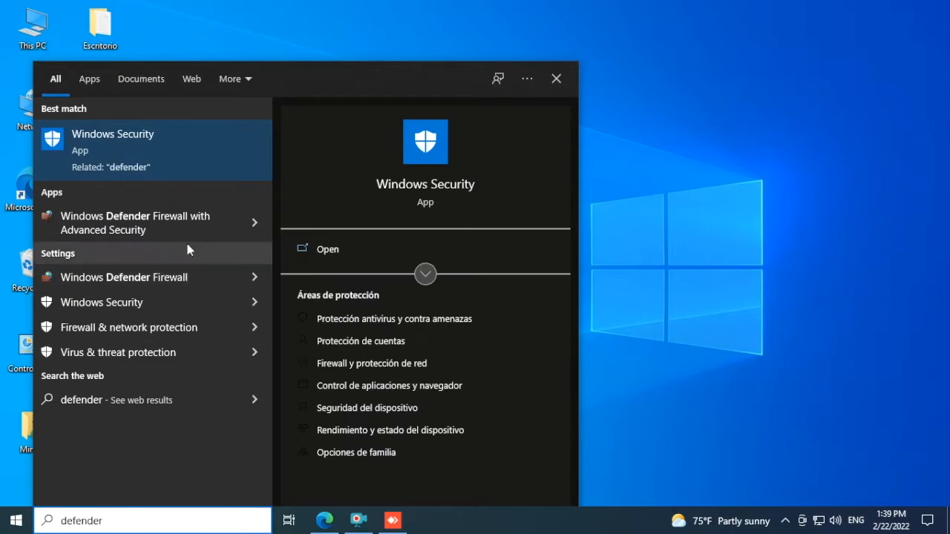
{"action": "mouse_move", "coordinate": [153, 159]}
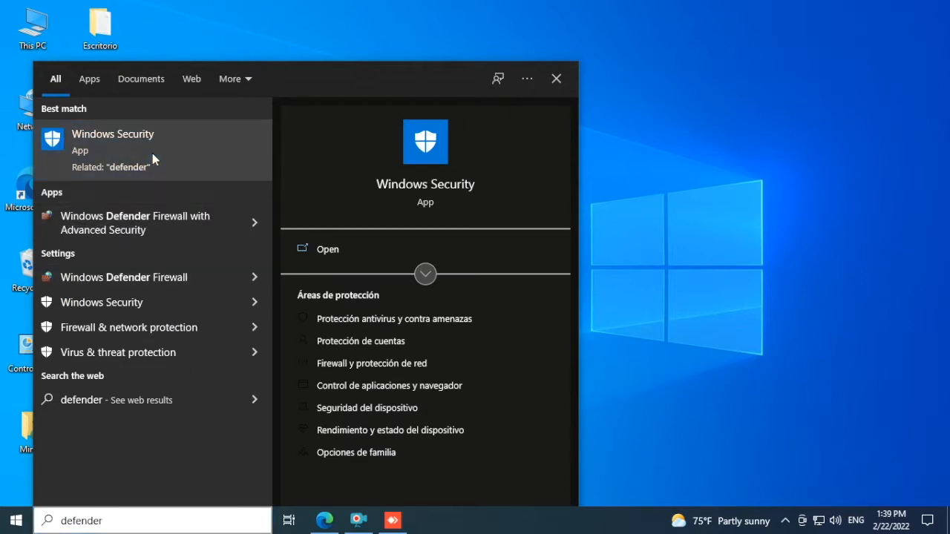
{"action": "left_click", "coordinate": [113, 134]}
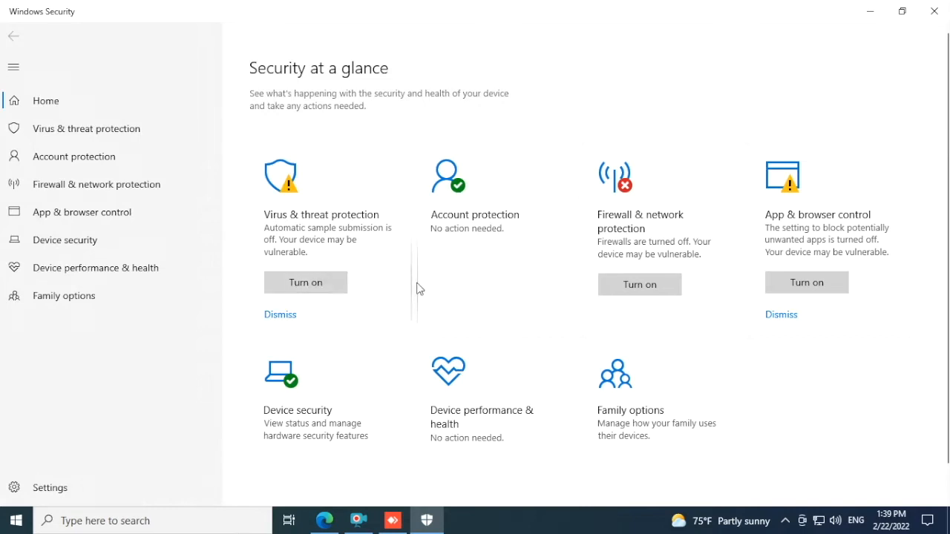
{"action": "mouse_move", "coordinate": [637, 234]}
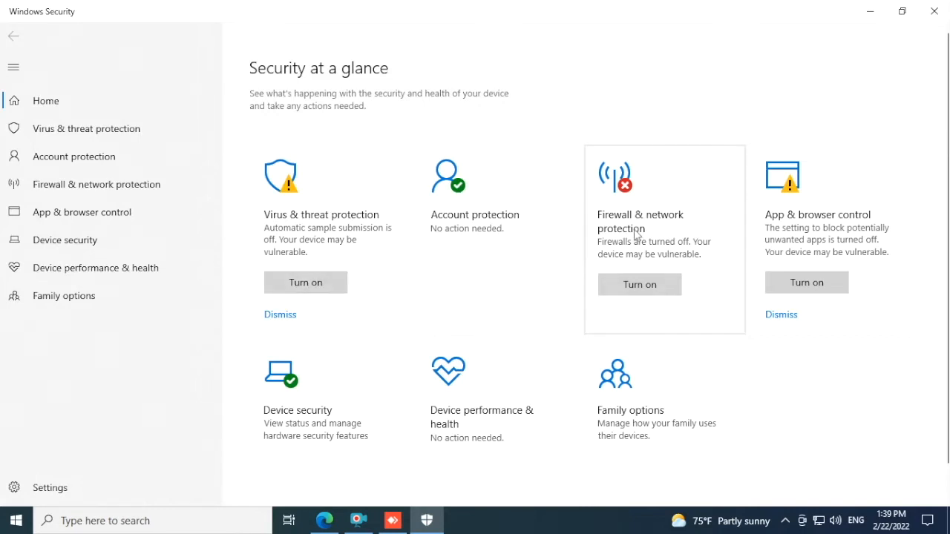
{"action": "mouse_move", "coordinate": [620, 257]}
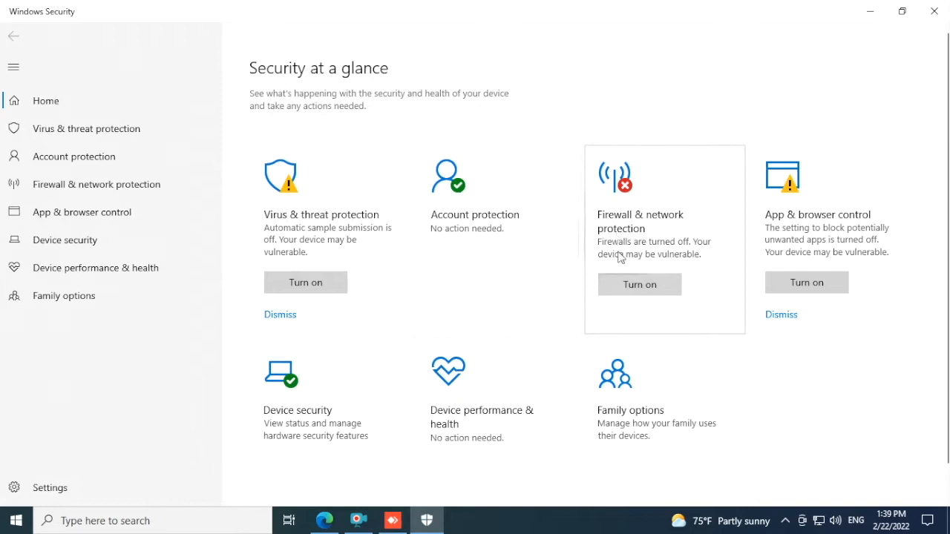
{"action": "mouse_move", "coordinate": [640, 232]}
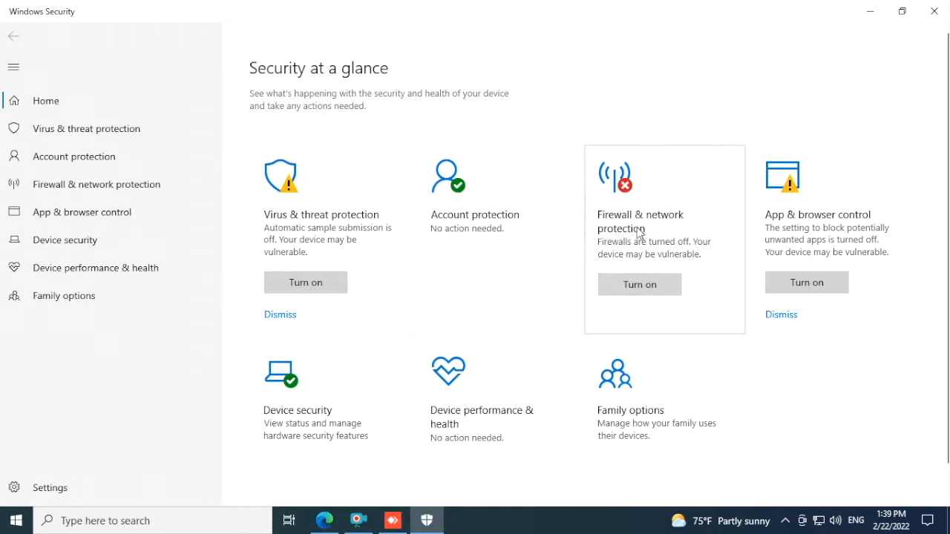
{"action": "mouse_move", "coordinate": [781, 226]}
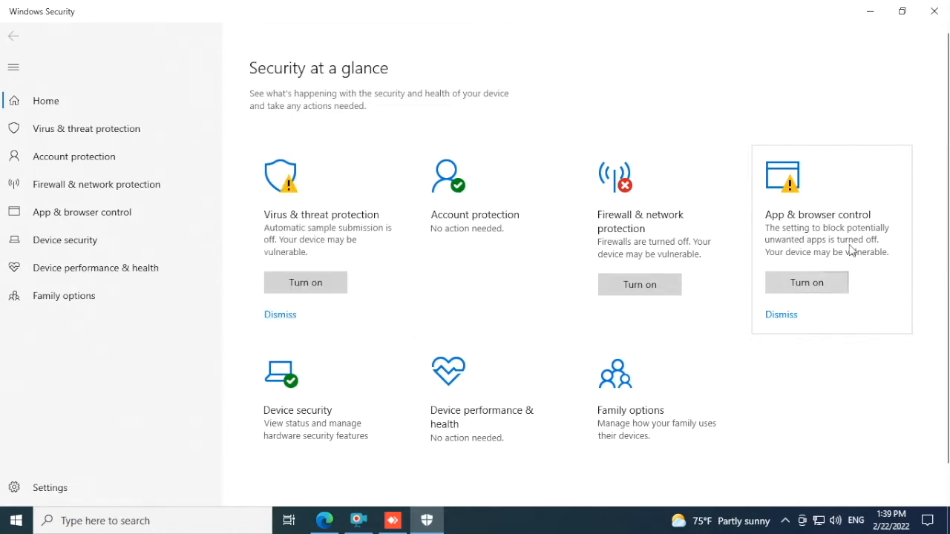
{"action": "mouse_move", "coordinate": [818, 252]}
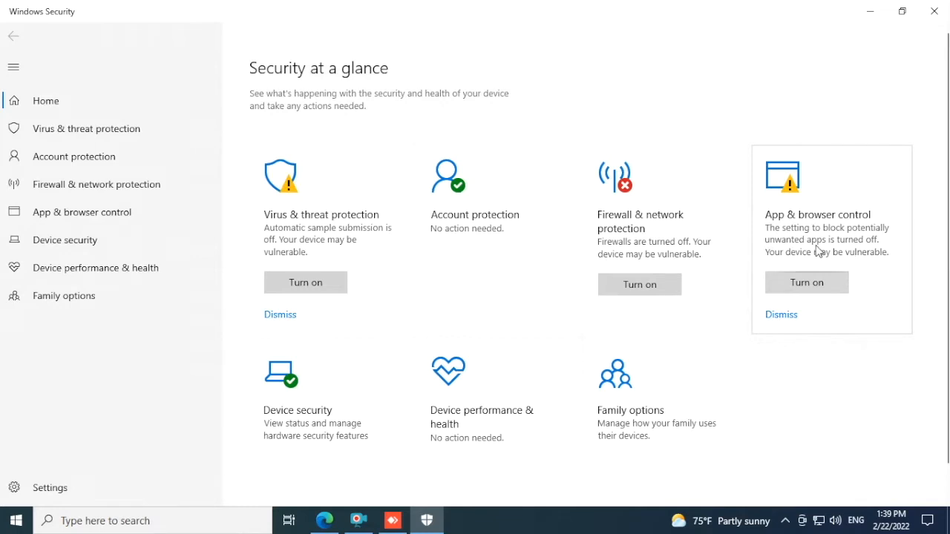
{"action": "left_click", "coordinate": [932, 16]}
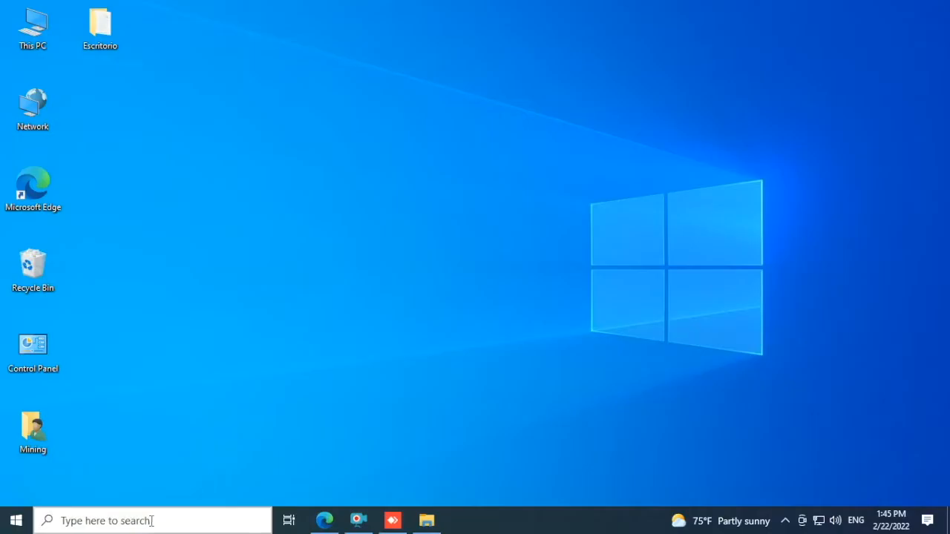
Open advanced system settings and show Performance Options' Advanced tab with virtual memory.
{"action": "type", "text": "system settings"}
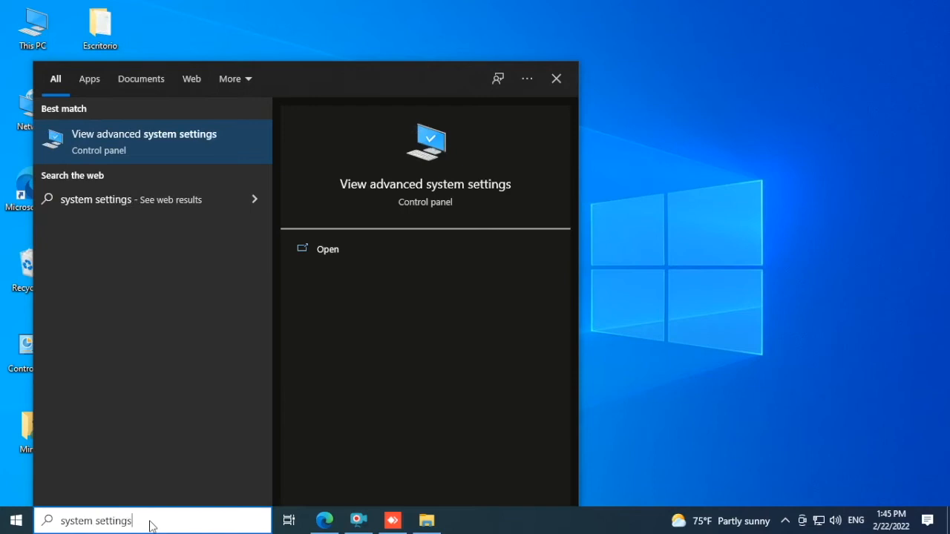
{"action": "mouse_move", "coordinate": [136, 149]}
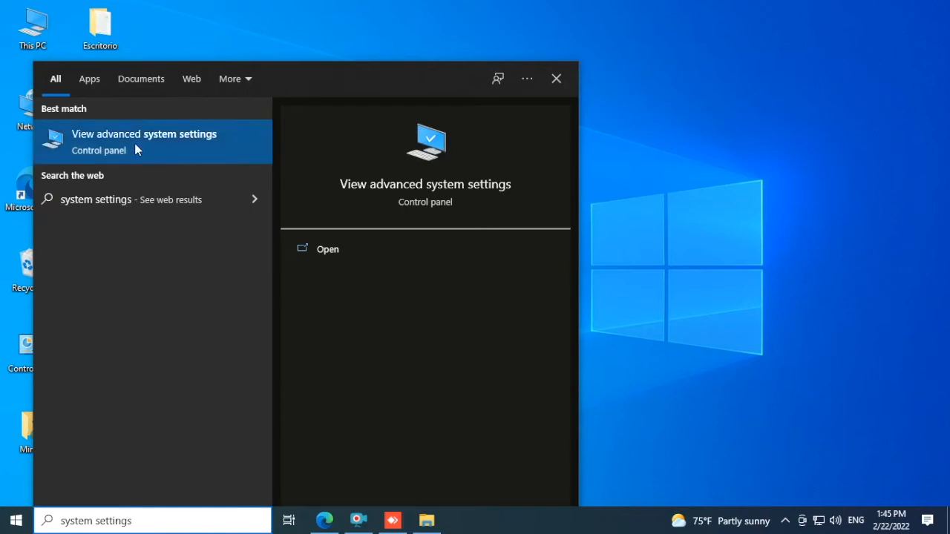
{"action": "left_click", "coordinate": [144, 141]}
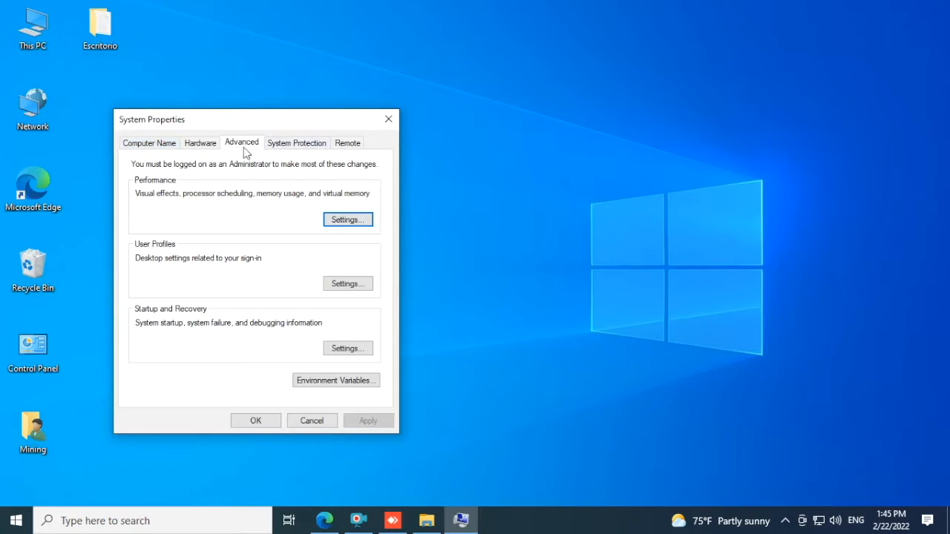
{"action": "mouse_move", "coordinate": [215, 193]}
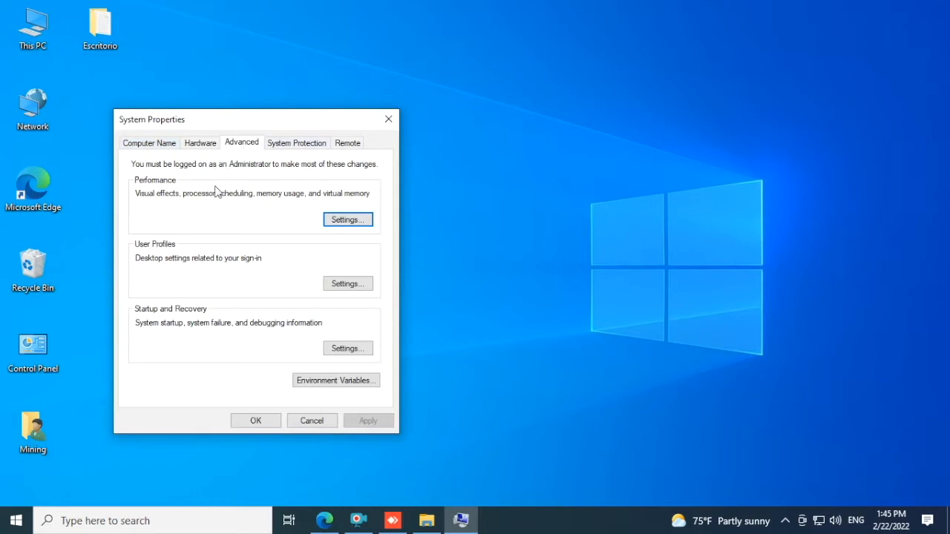
{"action": "mouse_move", "coordinate": [184, 195]}
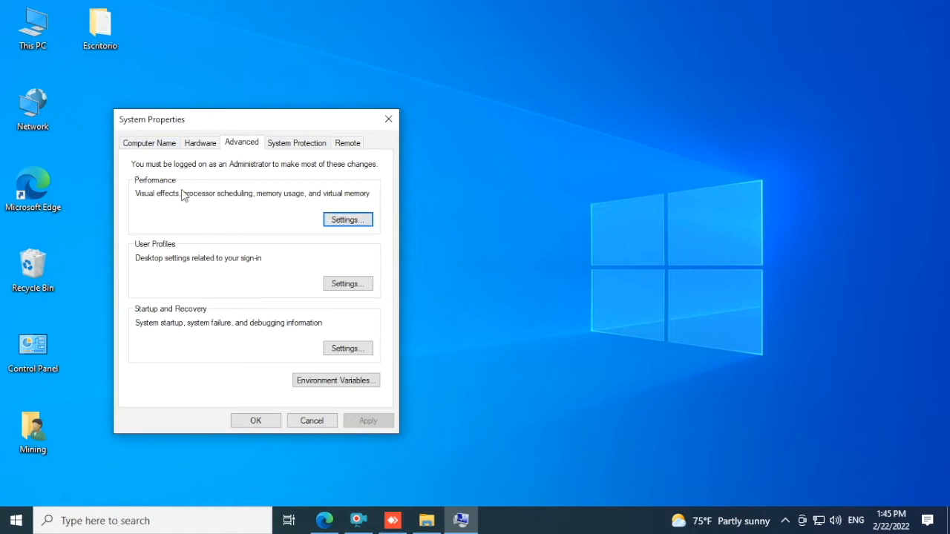
{"action": "left_click", "coordinate": [347, 219]}
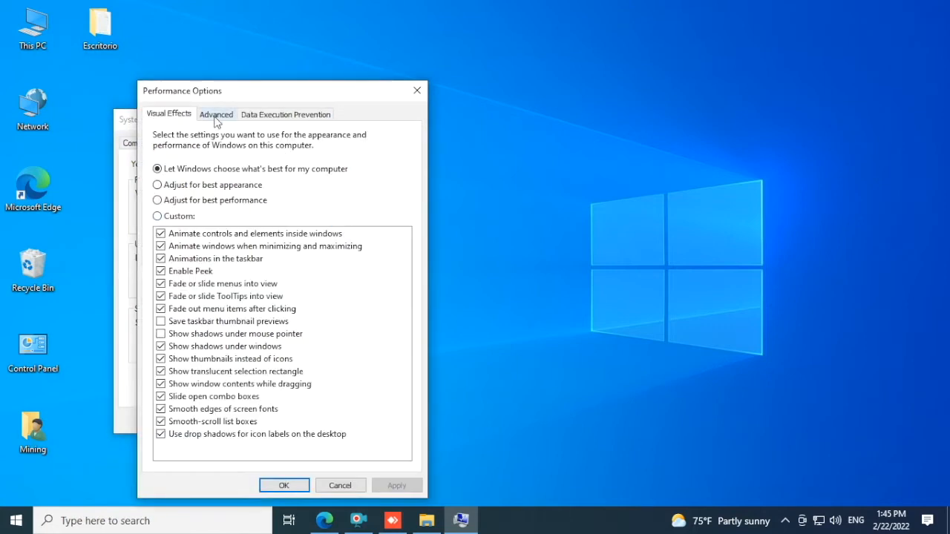
{"action": "left_click", "coordinate": [216, 114]}
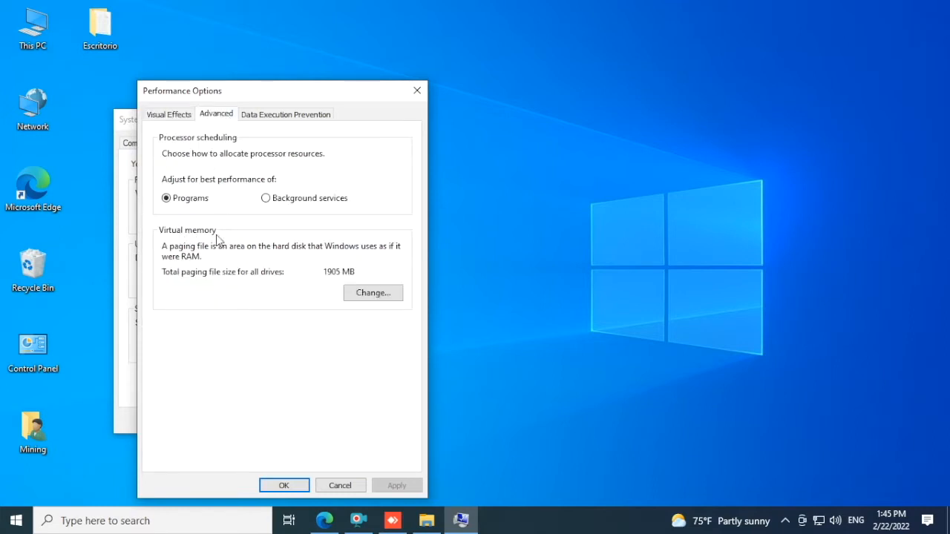
Give drive C: a custom 1905–24000 MB paging file and close System Properties.
{"action": "left_click", "coordinate": [372, 293]}
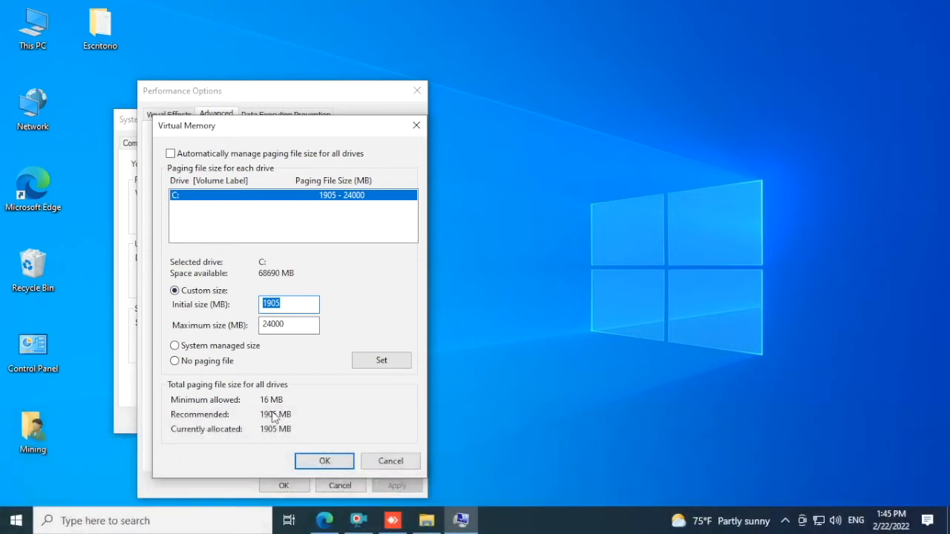
{"action": "mouse_move", "coordinate": [255, 421]}
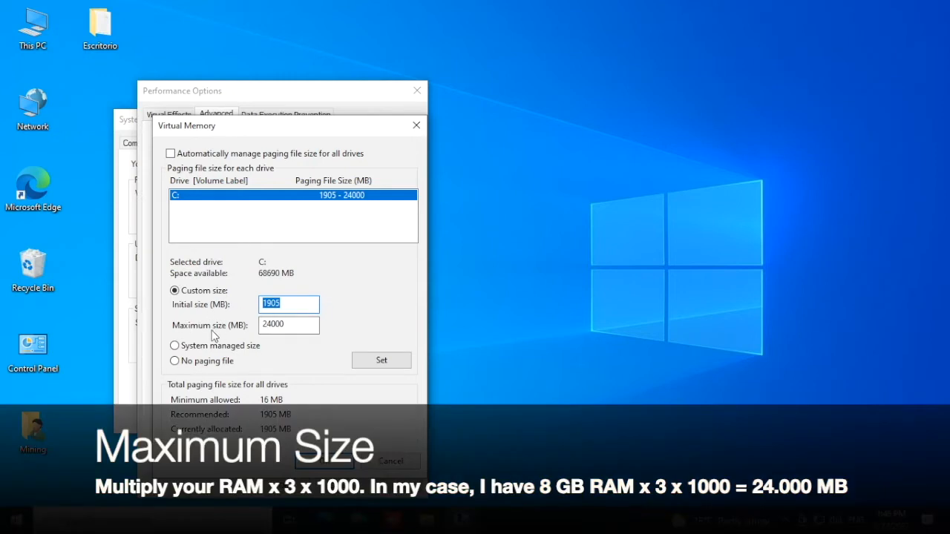
{"action": "left_click", "coordinate": [288, 325]}
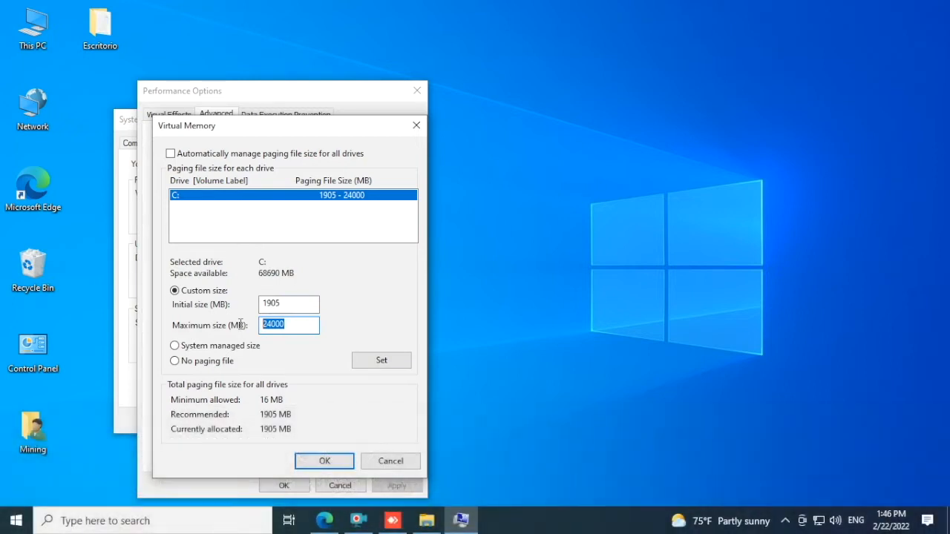
{"action": "mouse_move", "coordinate": [314, 342]}
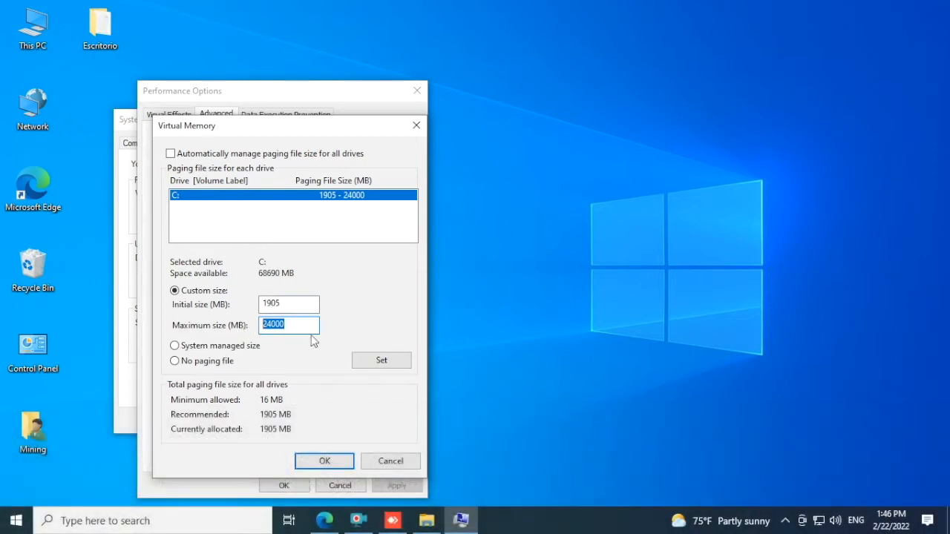
{"action": "left_click", "coordinate": [381, 360]}
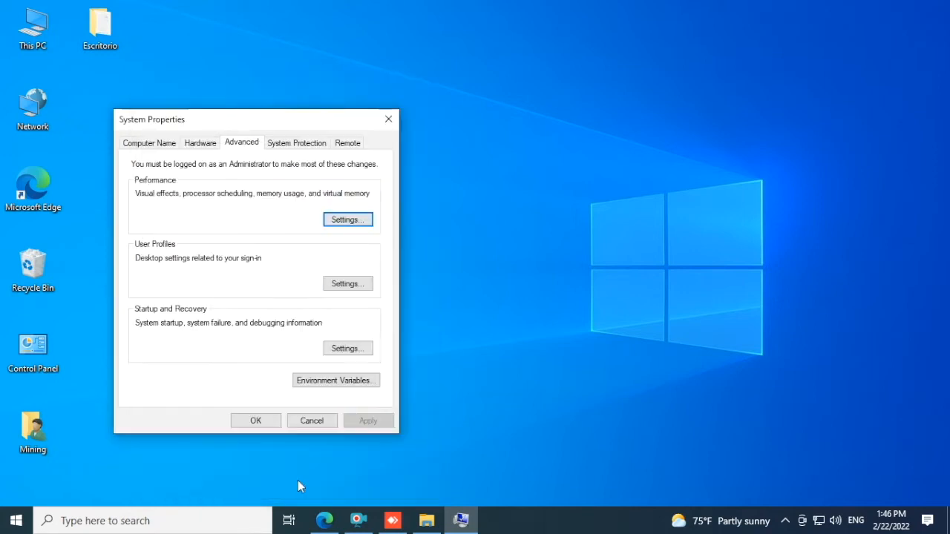
{"action": "left_click", "coordinate": [256, 420]}
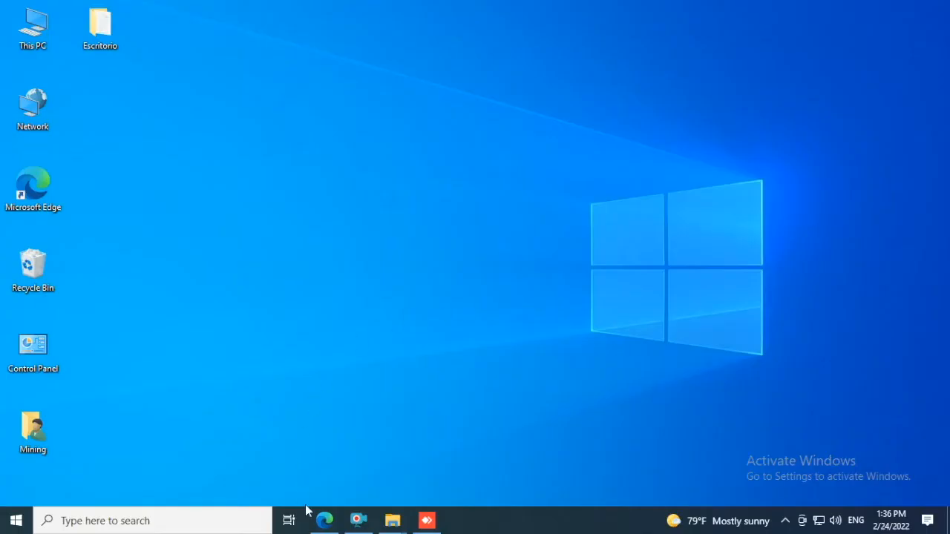
Download PhoenixMiner 5.9d for Windows x64 in Edge and open the Downloads folder.
{"action": "left_click", "coordinate": [334, 519]}
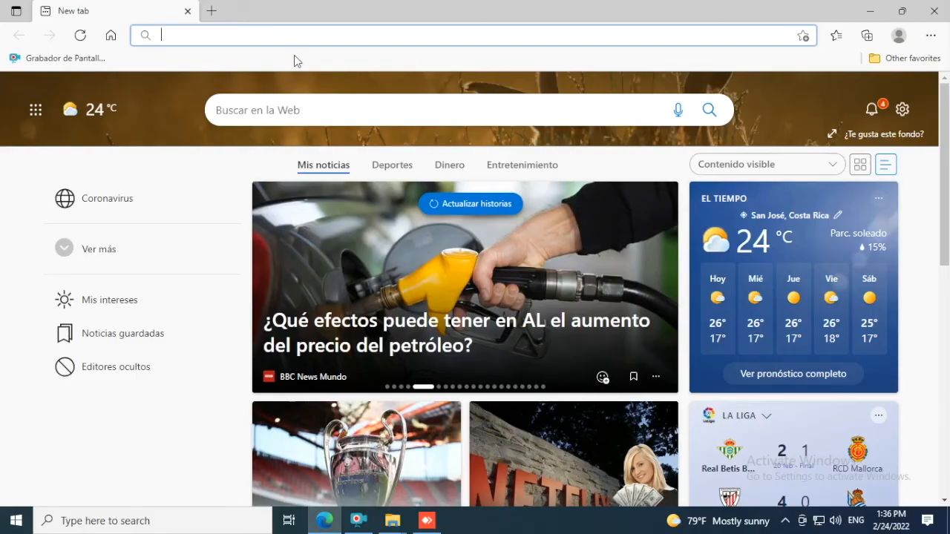
{"action": "type", "text": "ps://phoenixminer.org/download/"}
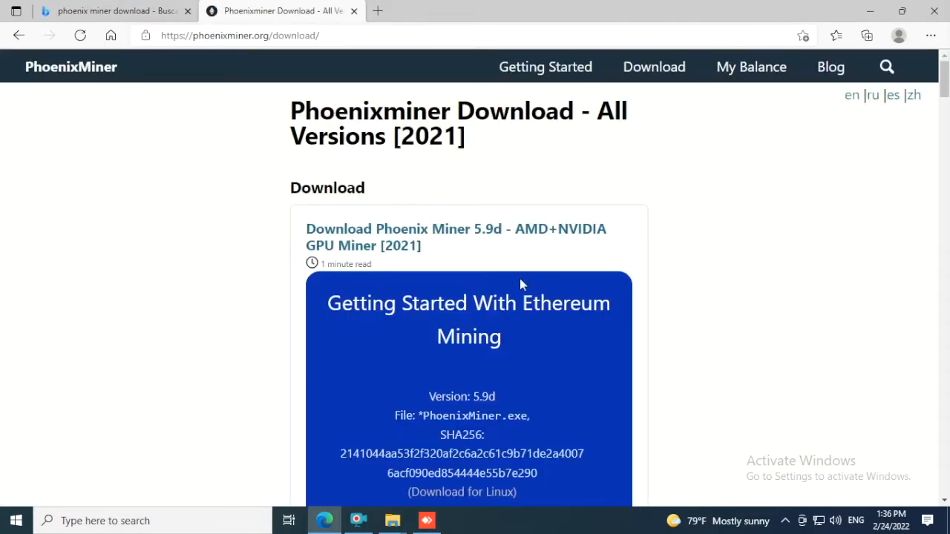
{"action": "scroll", "scroll_direction": "down", "scroll_amount": 3}
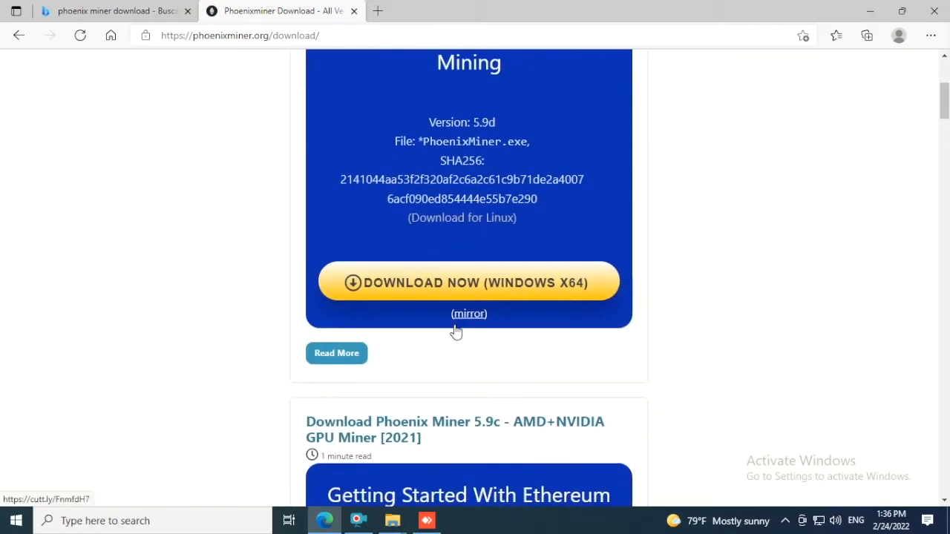
{"action": "left_click", "coordinate": [469, 282]}
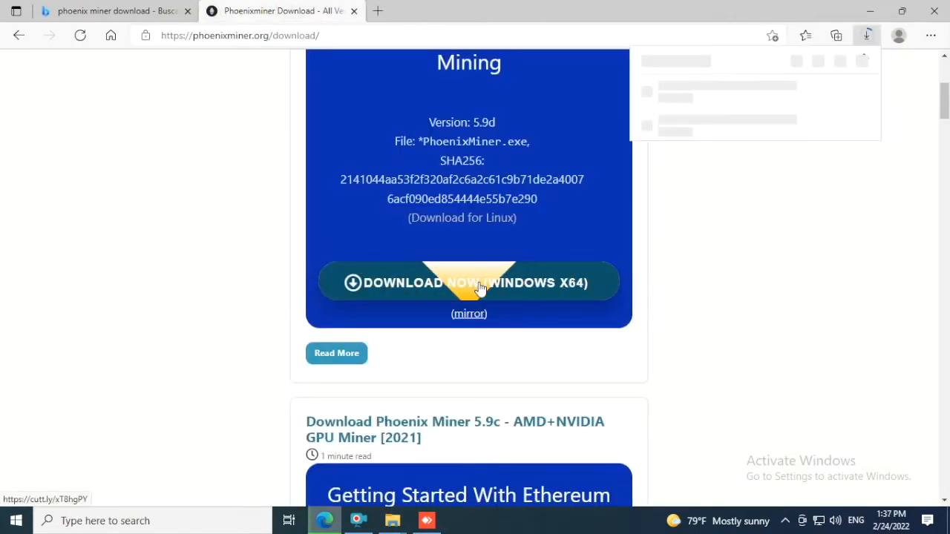
{"action": "left_click", "coordinate": [469, 282]}
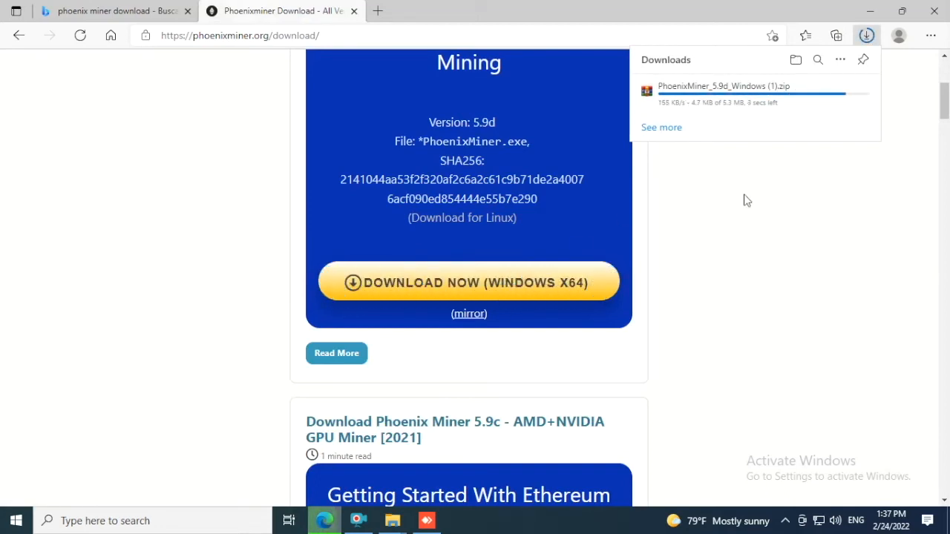
{"action": "mouse_move", "coordinate": [793, 60]}
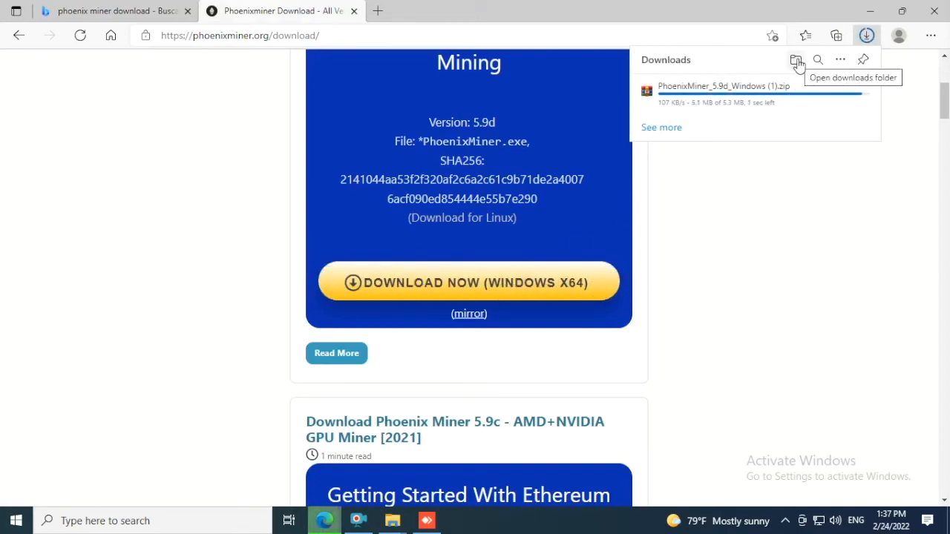
{"action": "left_click", "coordinate": [793, 59]}
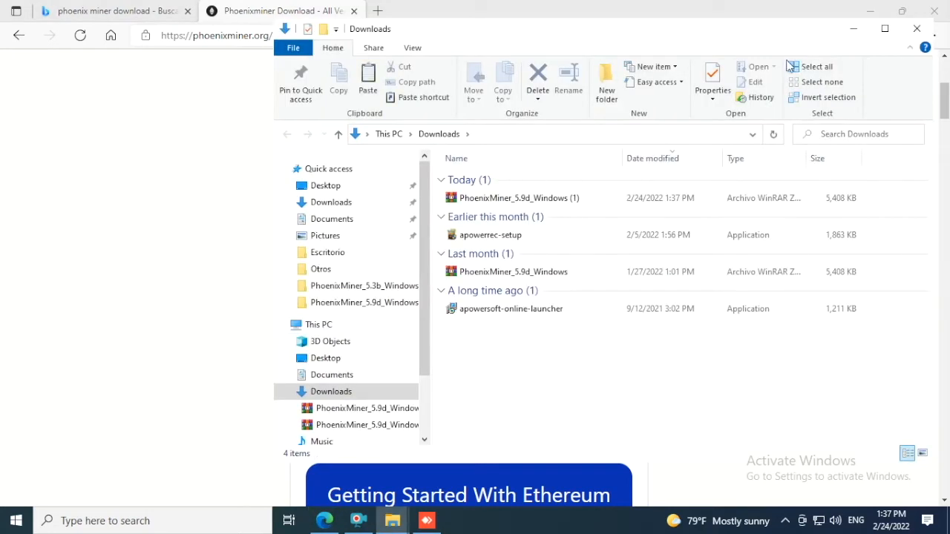
{"action": "mouse_move", "coordinate": [508, 186]}
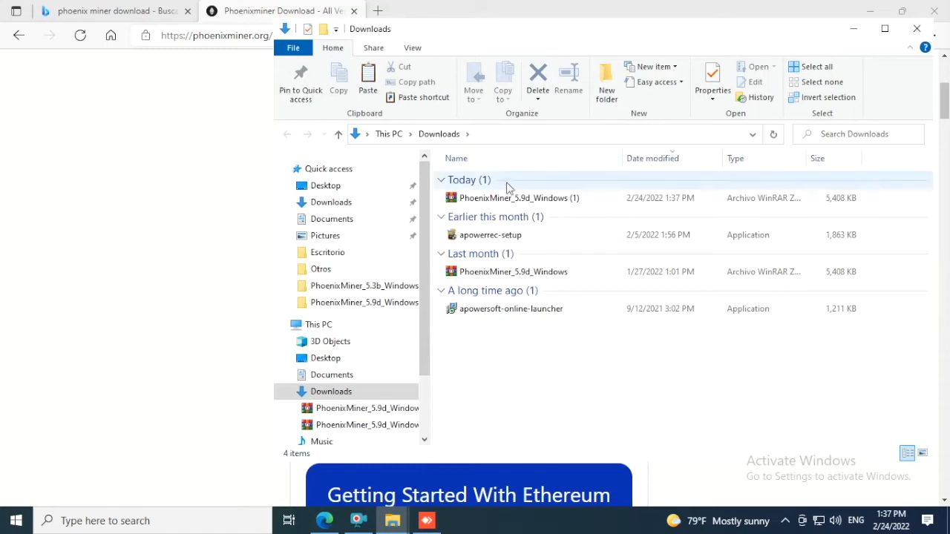
Copy the PhoenixMiner_5.9d_Windows (1) archive from the Downloads folder.
{"action": "left_click", "coordinate": [515, 198]}
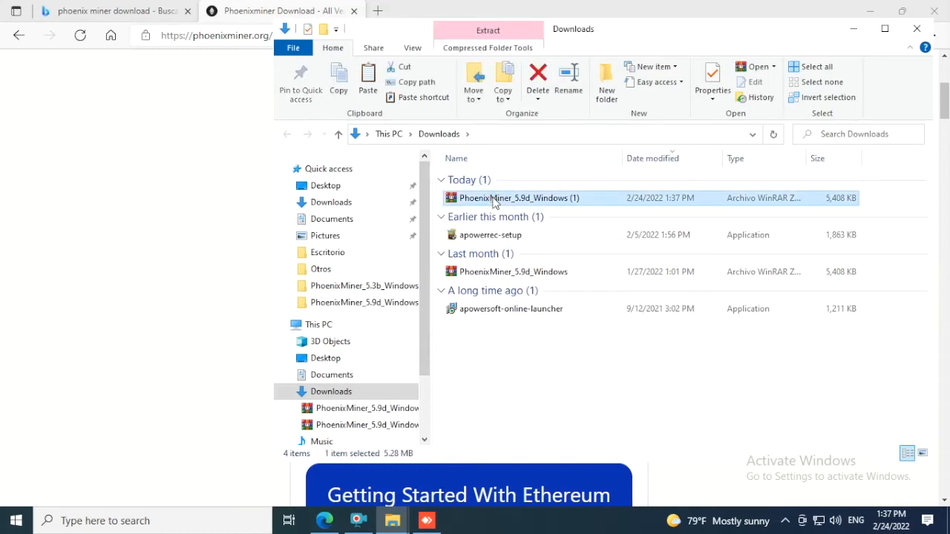
{"action": "right_click", "coordinate": [494, 197]}
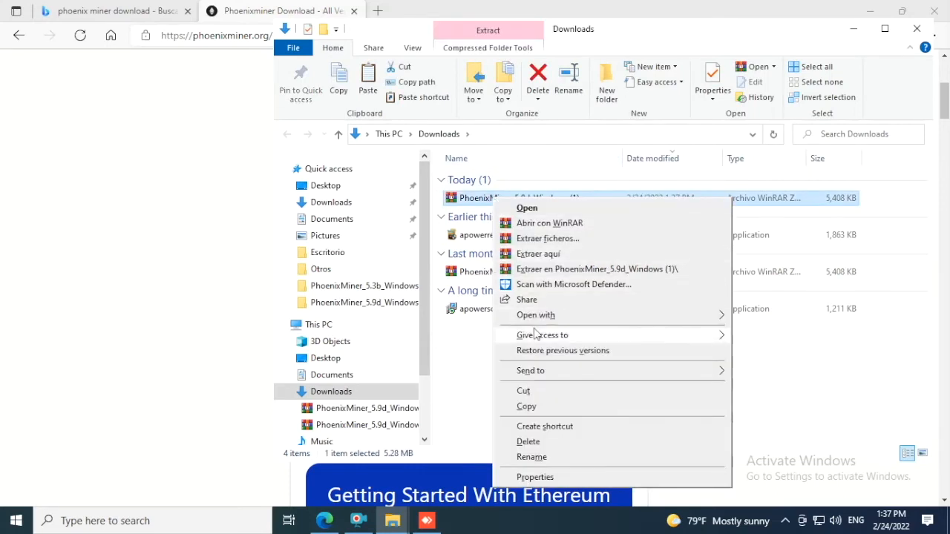
{"action": "left_click", "coordinate": [709, 235]}
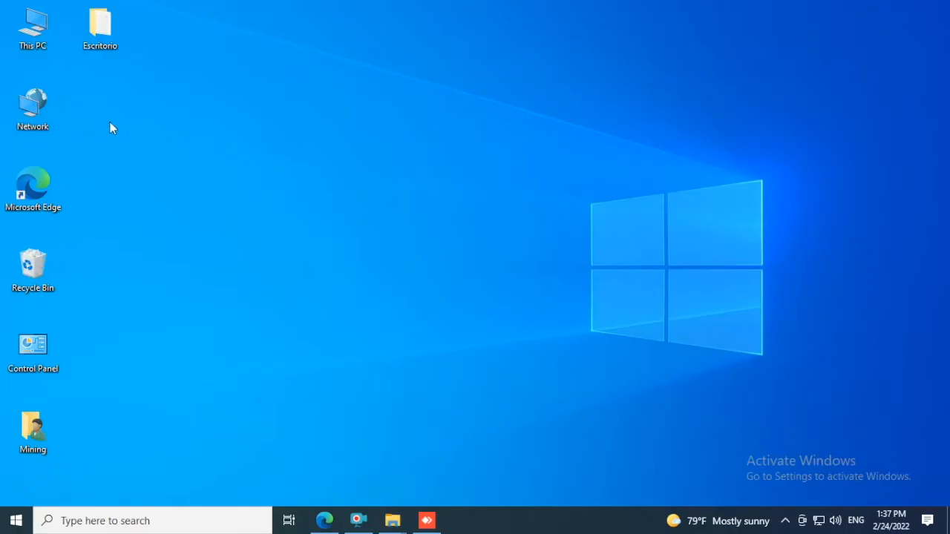
Paste the PhoenixMiner archive onto the desktop and extract it with 'Extraer aquí'.
{"action": "right_click", "coordinate": [111, 126]}
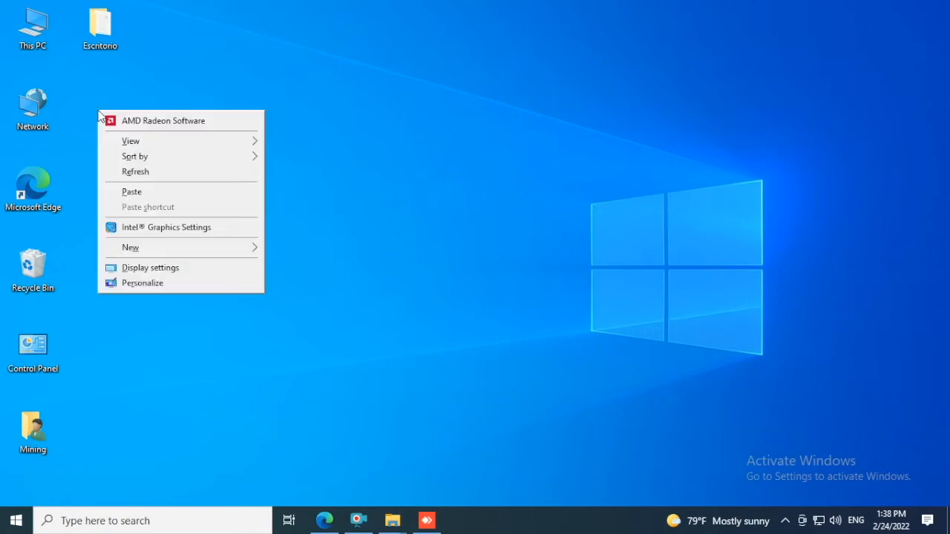
{"action": "left_click", "coordinate": [132, 192]}
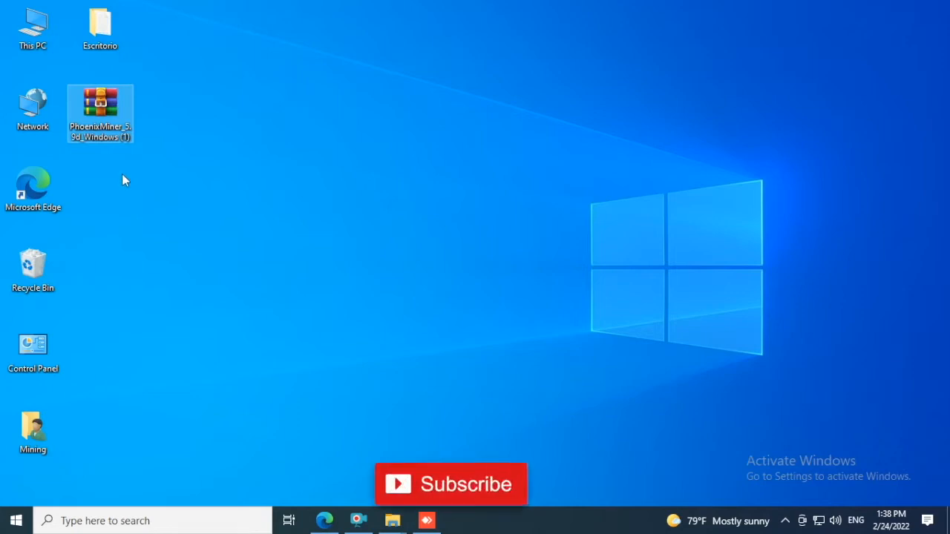
{"action": "right_click", "coordinate": [99, 111]}
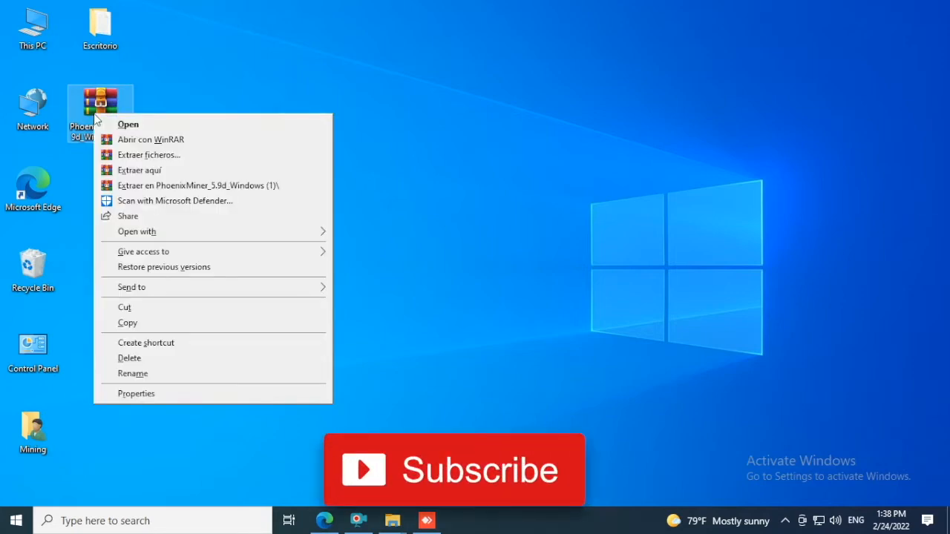
{"action": "mouse_move", "coordinate": [154, 185]}
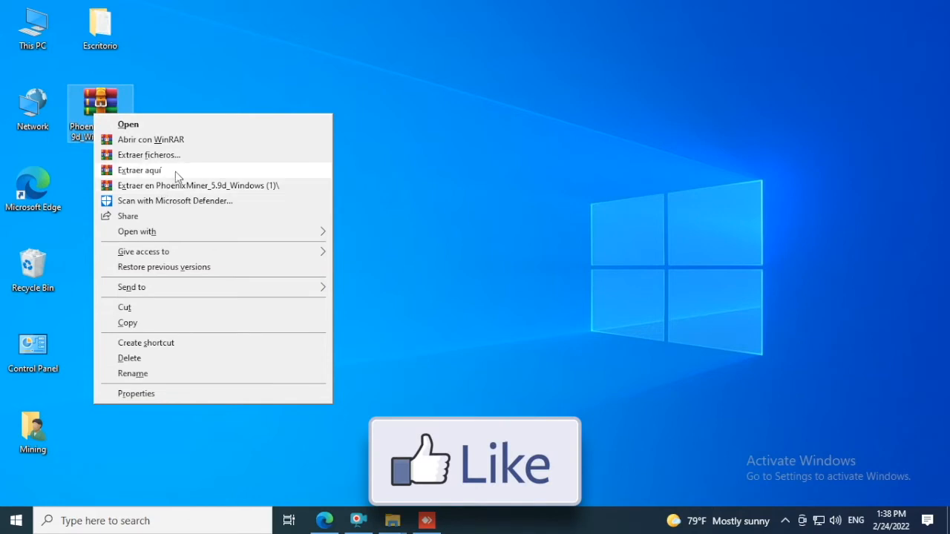
{"action": "left_click", "coordinate": [139, 170]}
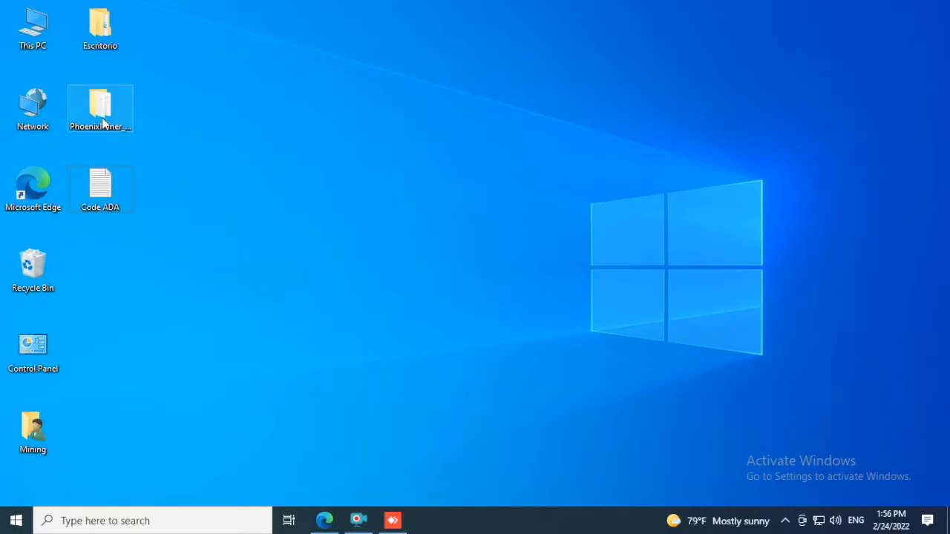
Open the PhoenixMiner_5.9d_Windows folder and bring up start_miner's context menu.
{"action": "double_click", "coordinate": [99, 104]}
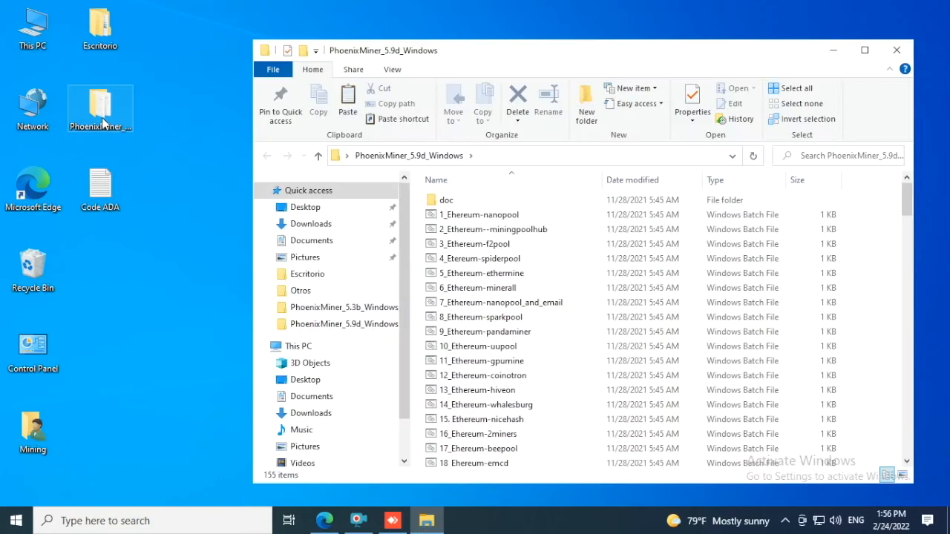
{"action": "left_click", "coordinate": [475, 283]}
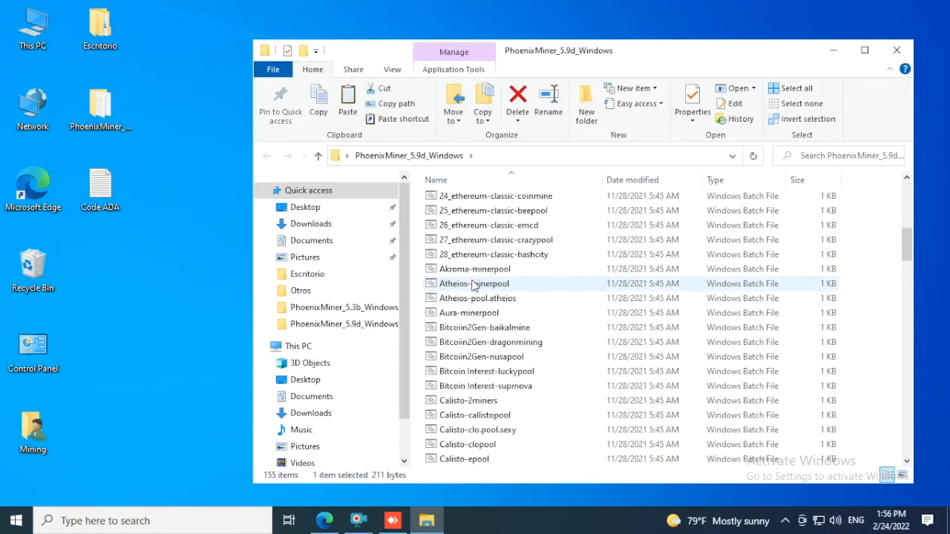
{"action": "scroll", "scroll_direction": "down", "scroll_amount": 3}
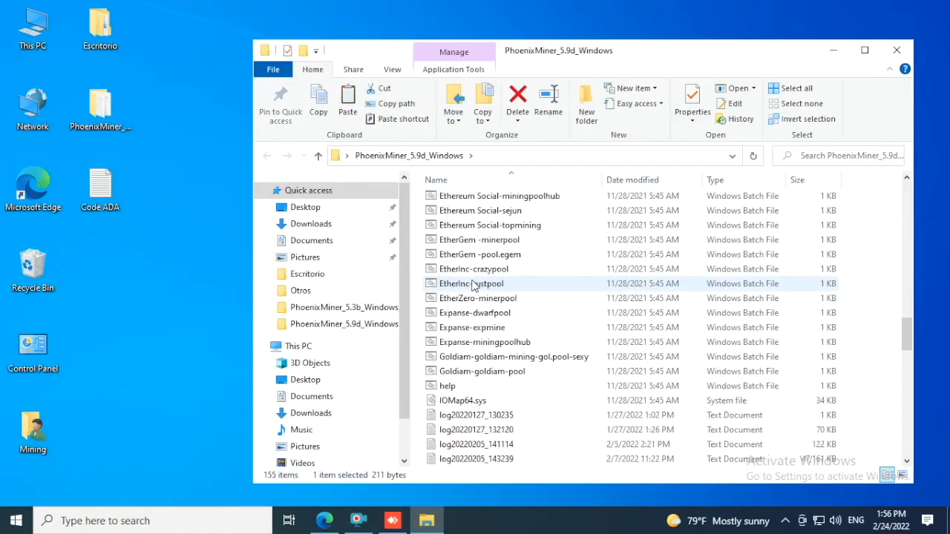
{"action": "scroll", "scroll_direction": "down", "scroll_amount": 3}
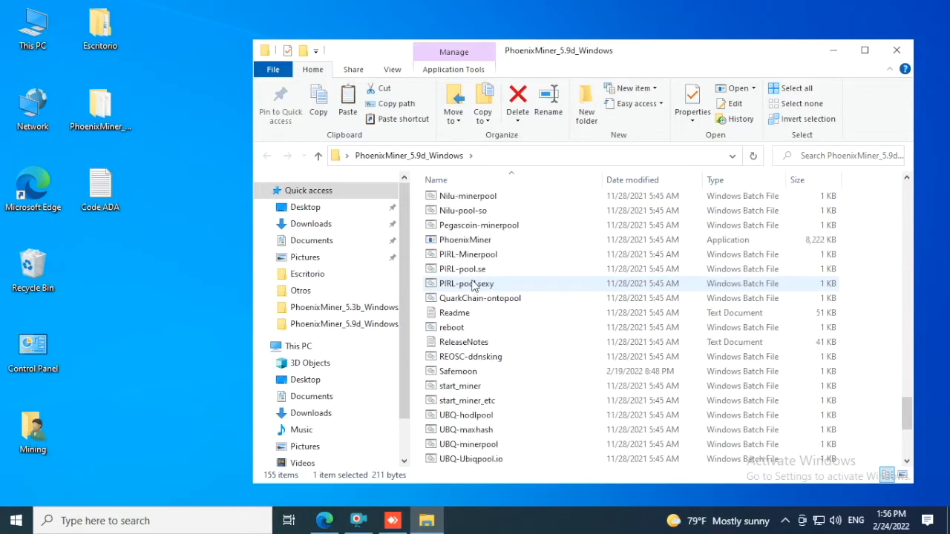
{"action": "left_click", "coordinate": [460, 386]}
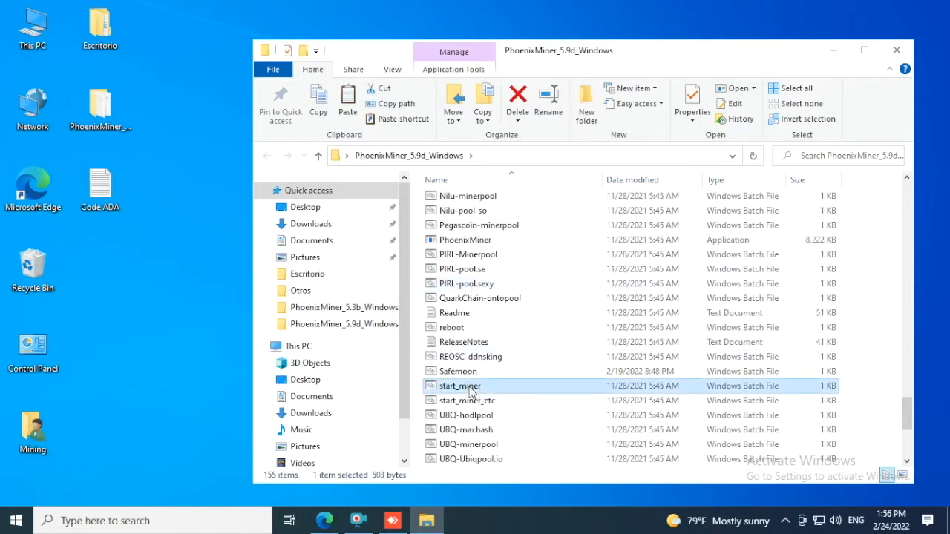
{"action": "right_click", "coordinate": [461, 386]}
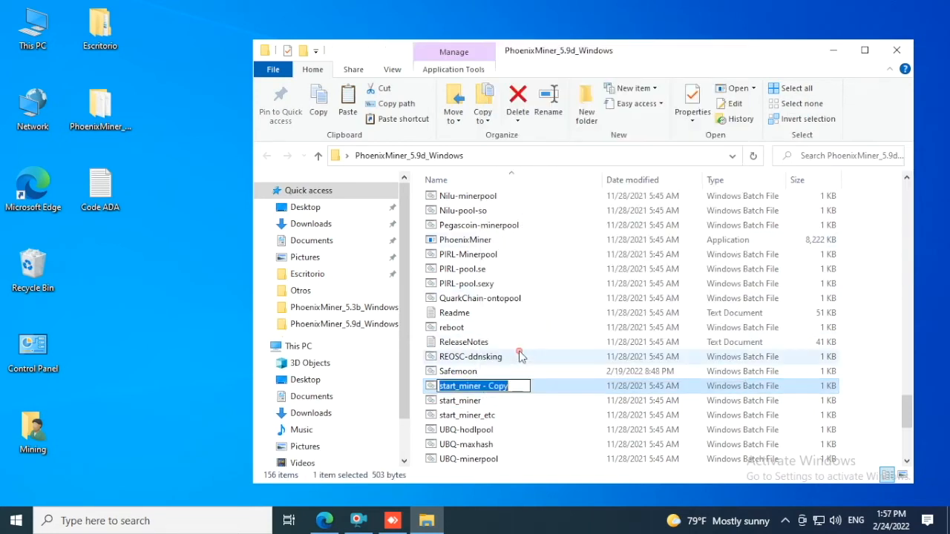
{"action": "mouse_move", "coordinate": [522, 356]}
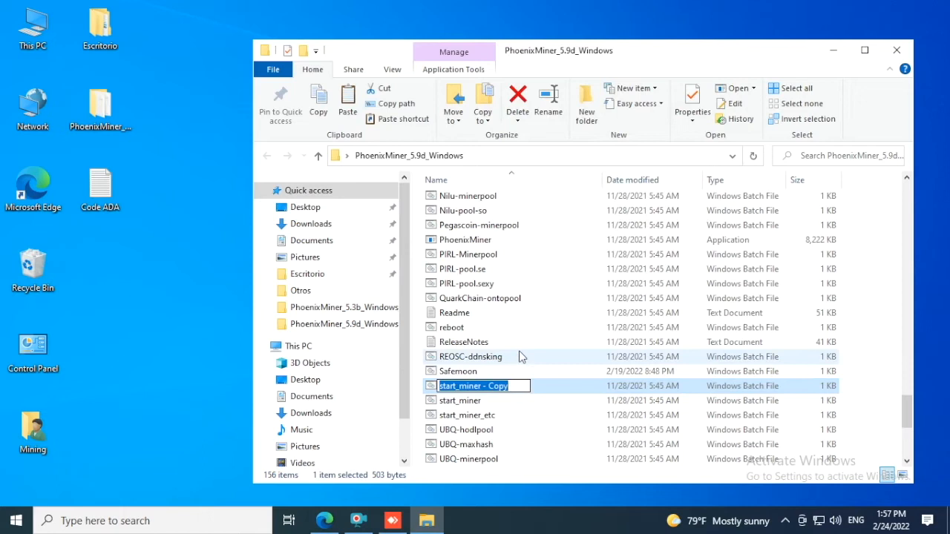
Rename the batch copy 'Cardano Ada' and copy all Code ADA commands from Notepad.
{"action": "type", "text": "Cardano Ad"}
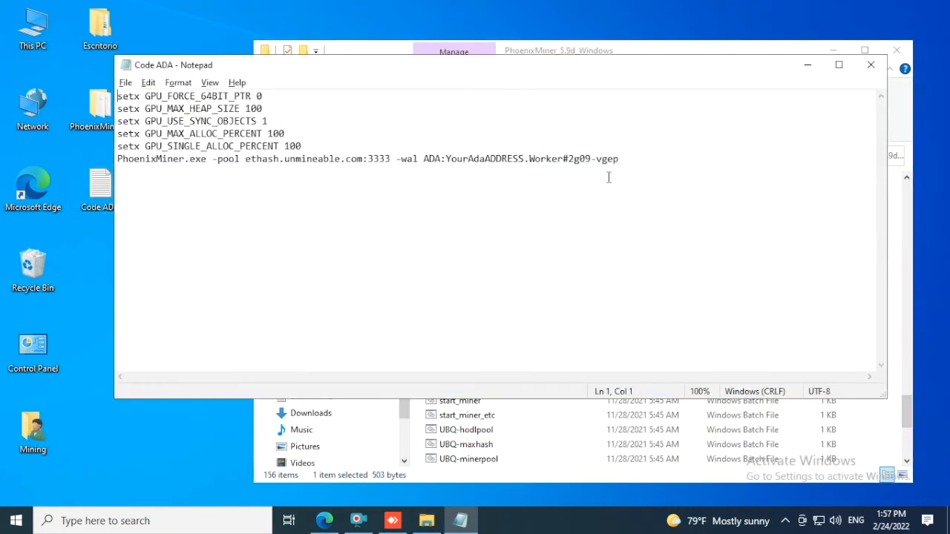
{"action": "key", "text": "ctrl+a"}
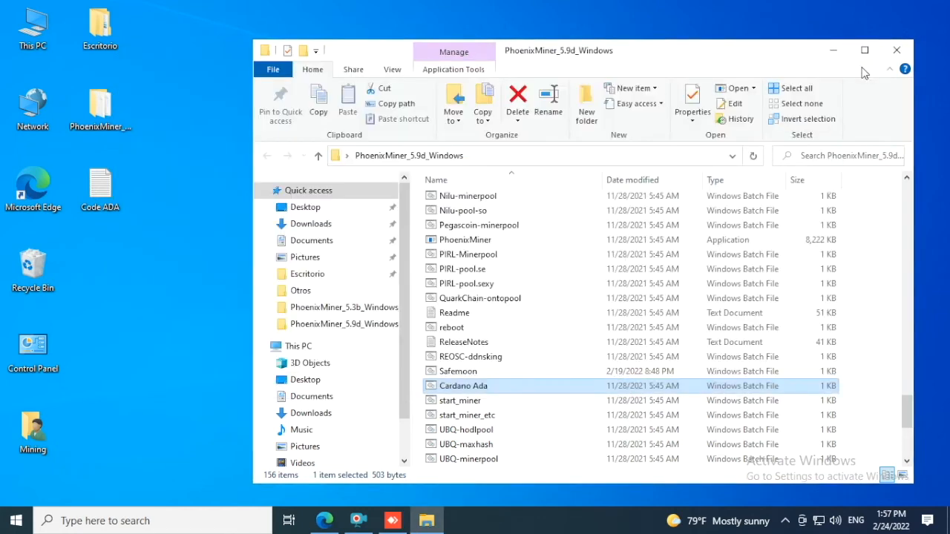
{"action": "mouse_move", "coordinate": [457, 386]}
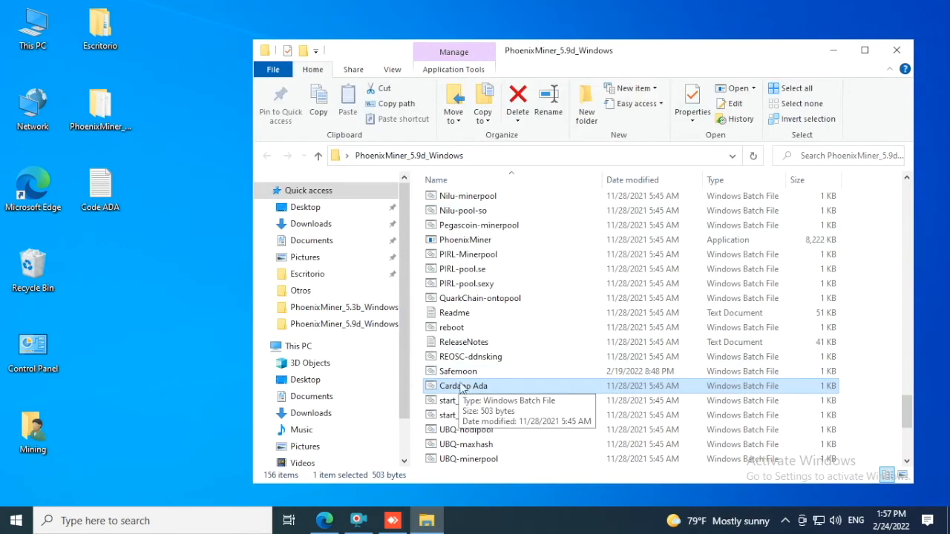
{"action": "right_click", "coordinate": [461, 386]}
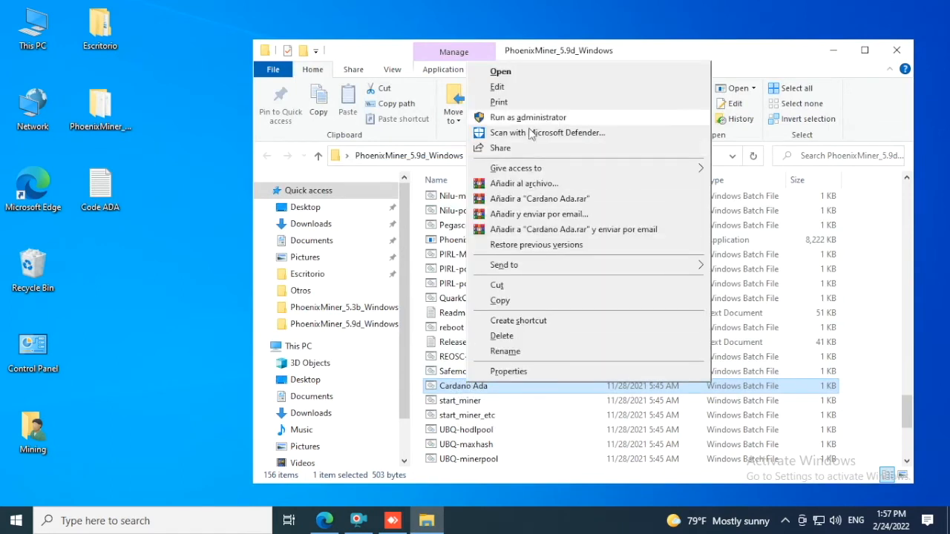
Replace Cardano Ada's example text with the ADA commands and select the YourAdaADDRESS placeholder.
{"action": "left_click", "coordinate": [497, 87]}
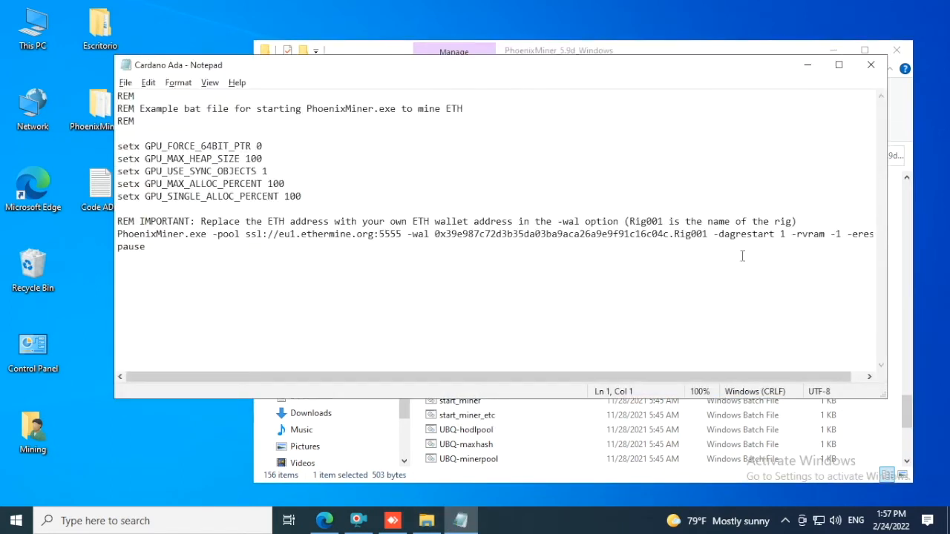
{"action": "key", "text": "ctrl+a"}
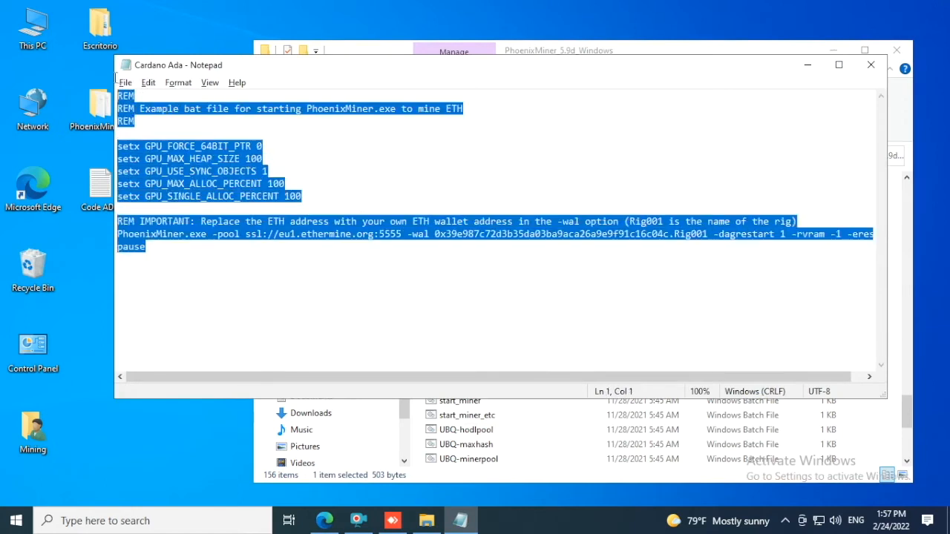
{"action": "right_click", "coordinate": [132, 102]}
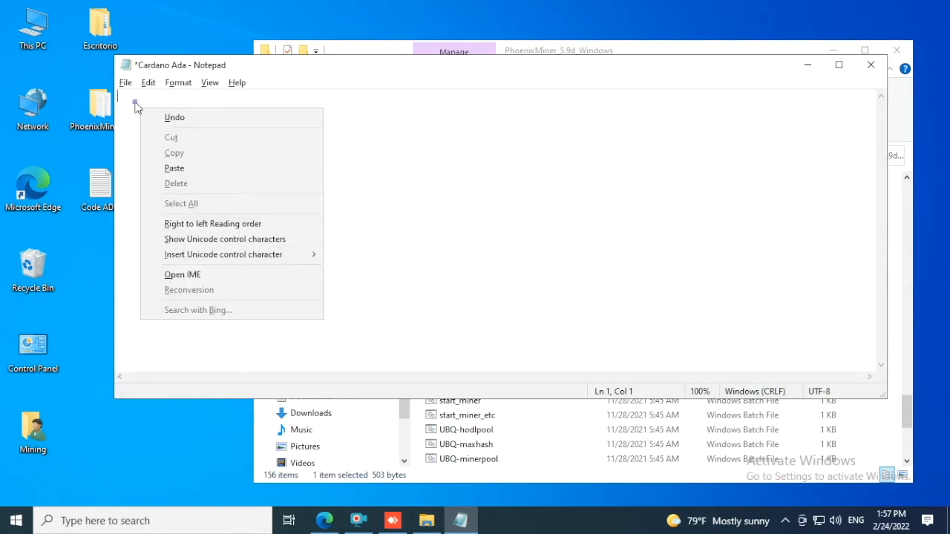
{"action": "left_click", "coordinate": [174, 167]}
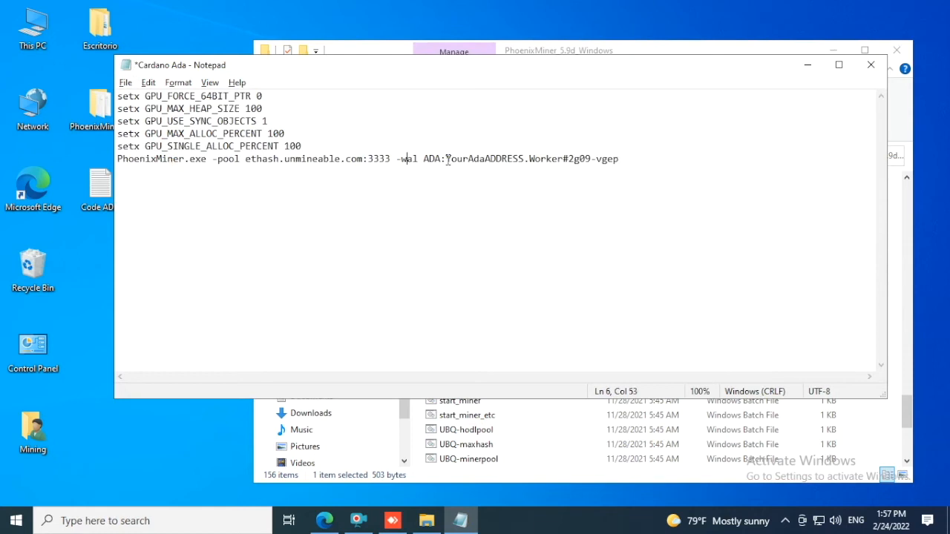
{"action": "double_click", "coordinate": [483, 159]}
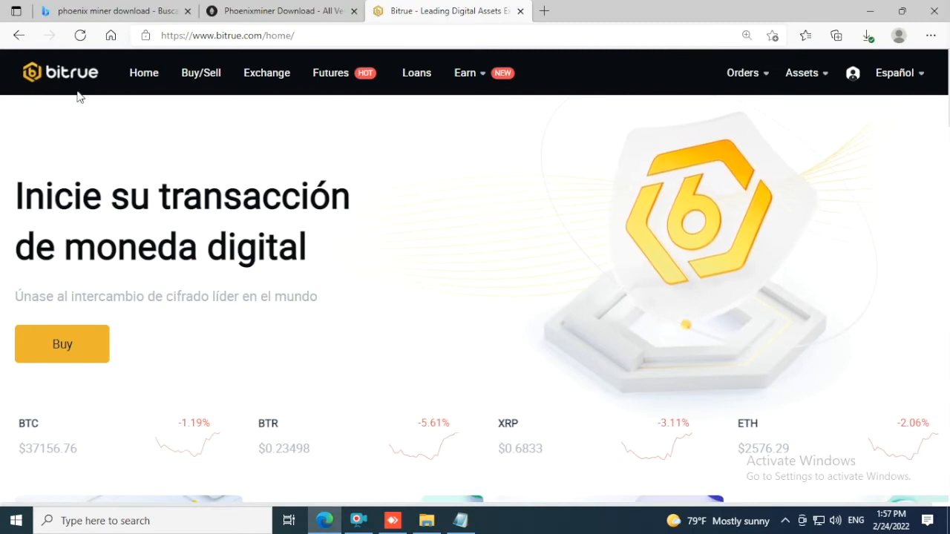
On Bitrue's Deposit page, choose ADA on the Cardano network and copy its address.
{"action": "left_click", "coordinate": [802, 73]}
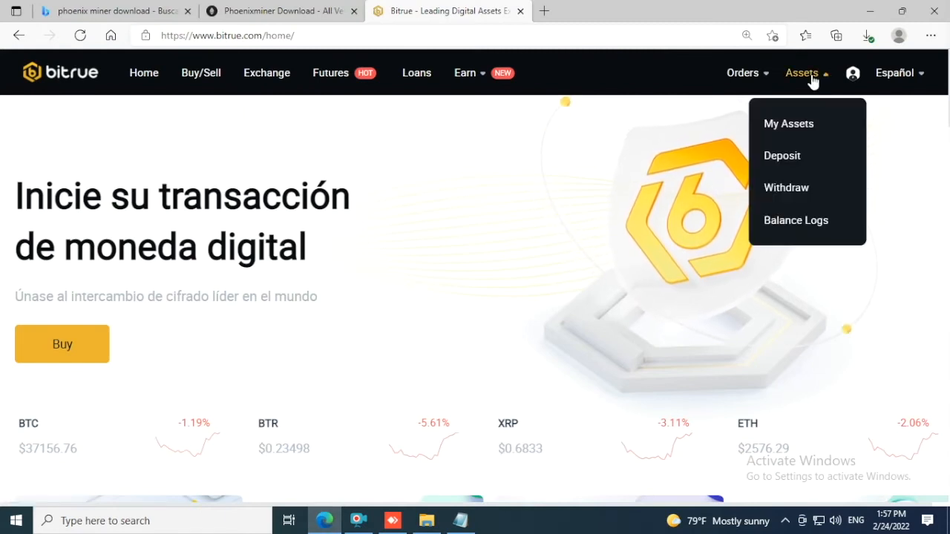
{"action": "left_click", "coordinate": [782, 155]}
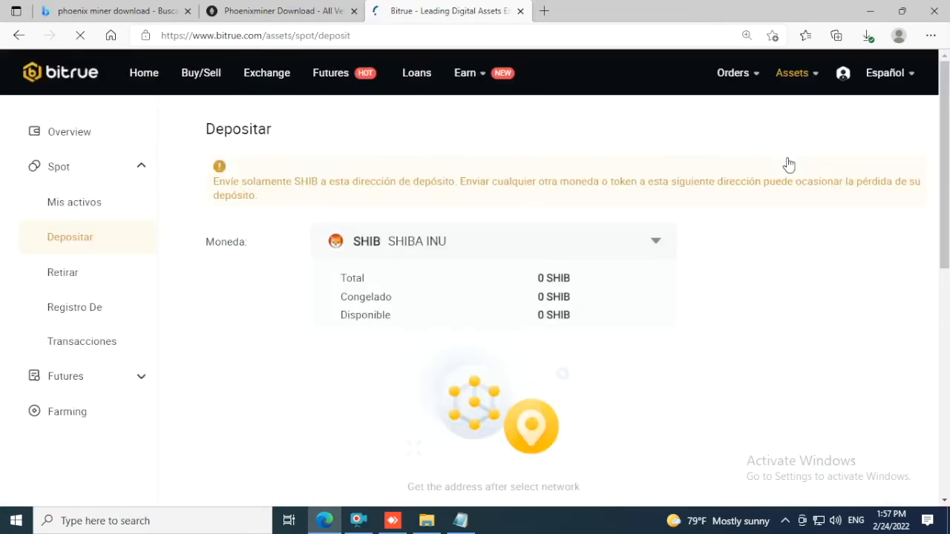
{"action": "left_click", "coordinate": [492, 241]}
{"action": "type", "text": "ada"}
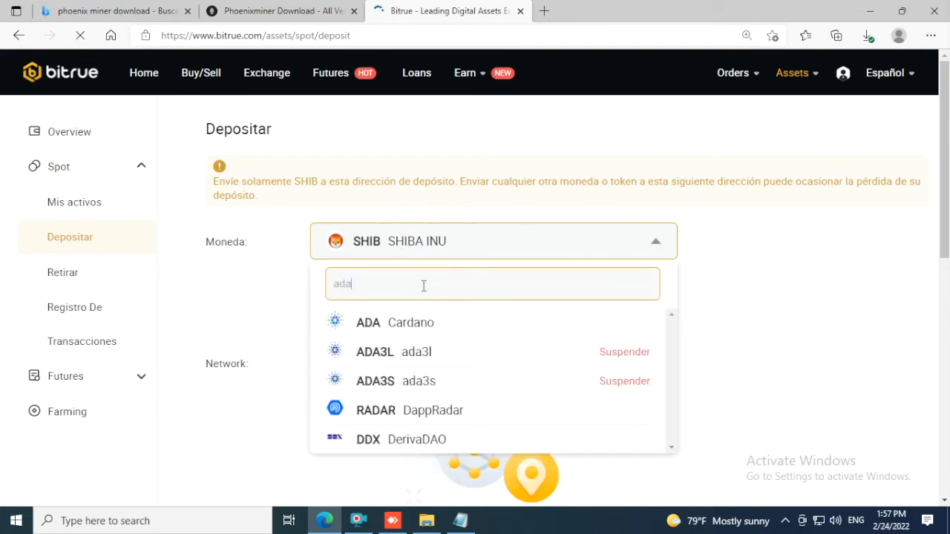
{"action": "left_click", "coordinate": [369, 322]}
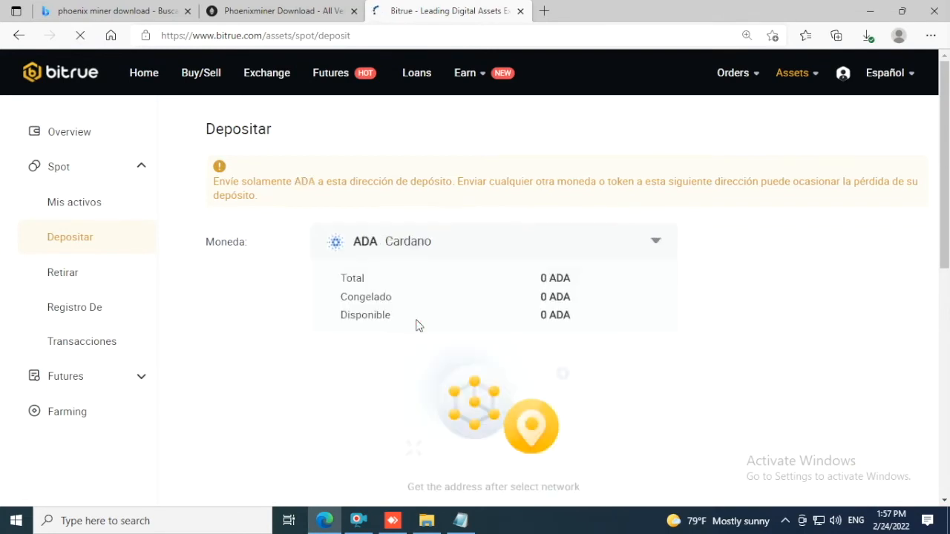
{"action": "left_click", "coordinate": [372, 363]}
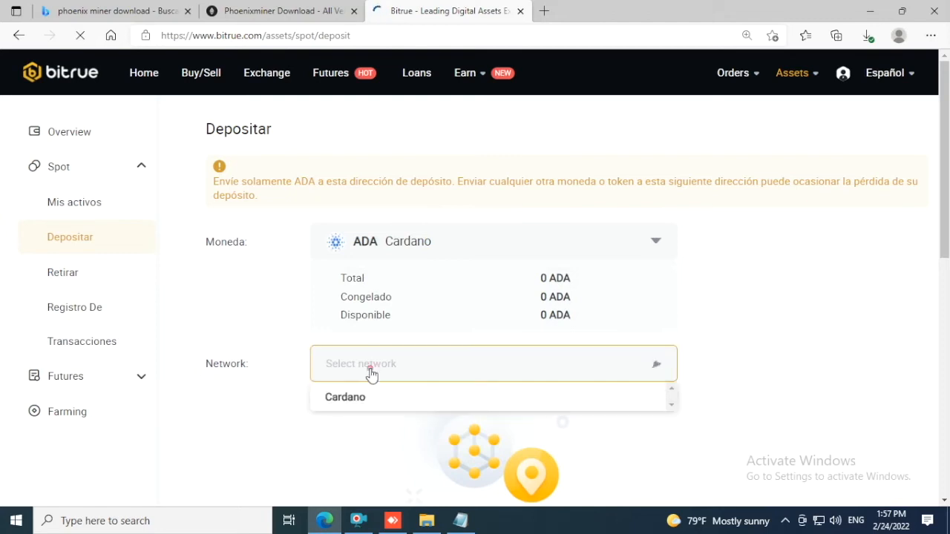
{"action": "left_click", "coordinate": [345, 397]}
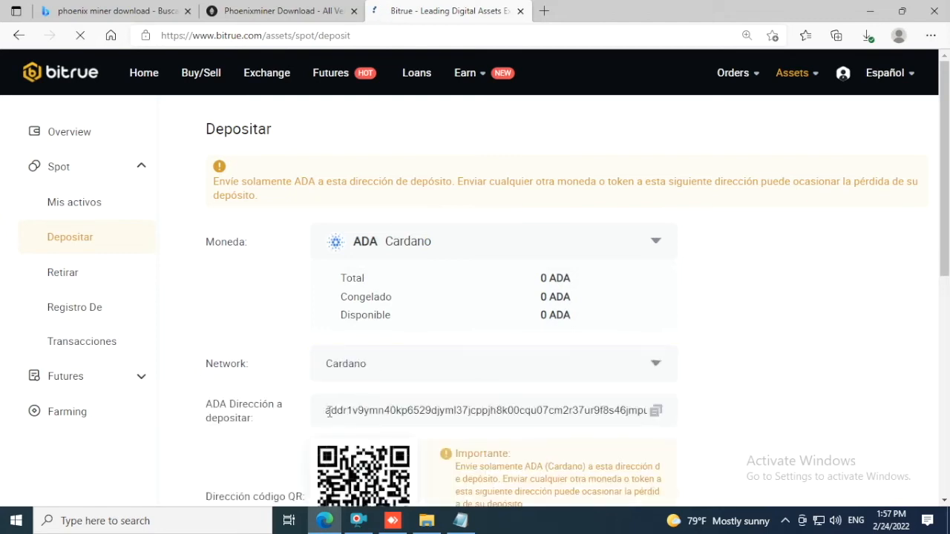
{"action": "mouse_move", "coordinate": [268, 418]}
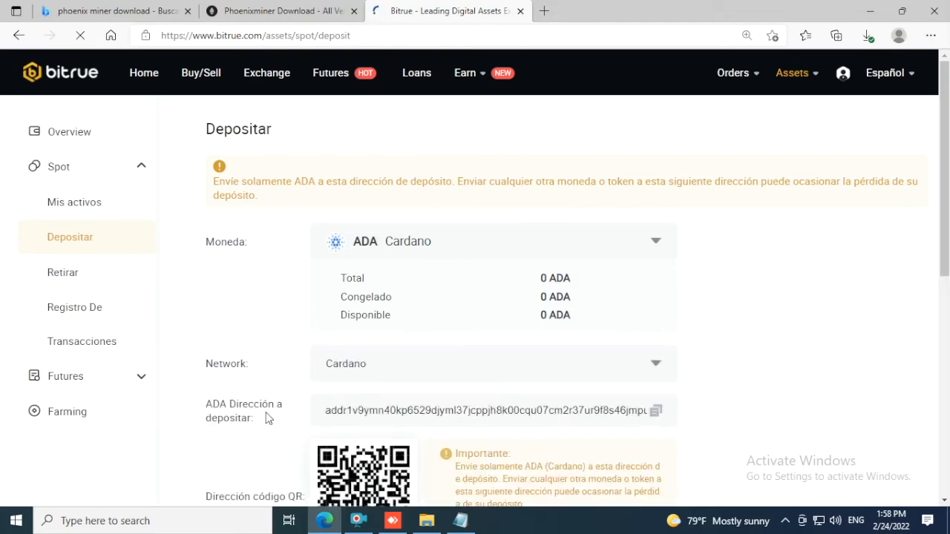
{"action": "mouse_move", "coordinate": [659, 411]}
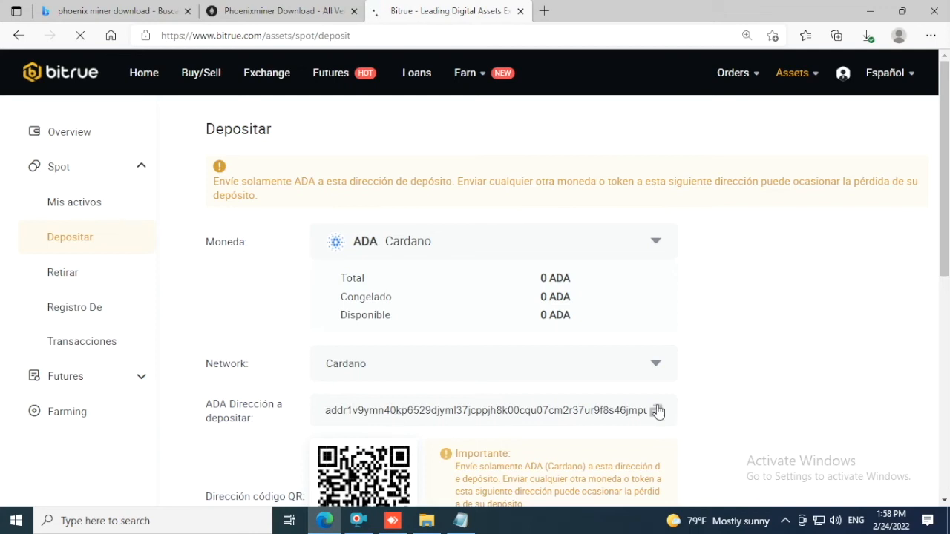
{"action": "left_click", "coordinate": [658, 410]}
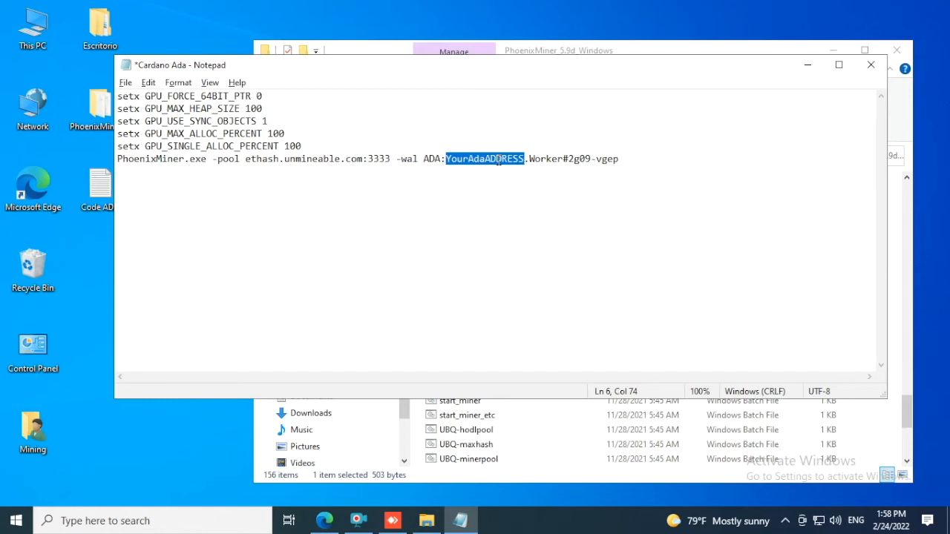
Paste the ADA address over YourAdaADDRESS, then close Notepad saving Cardano Ada.
{"action": "right_click", "coordinate": [485, 158]}
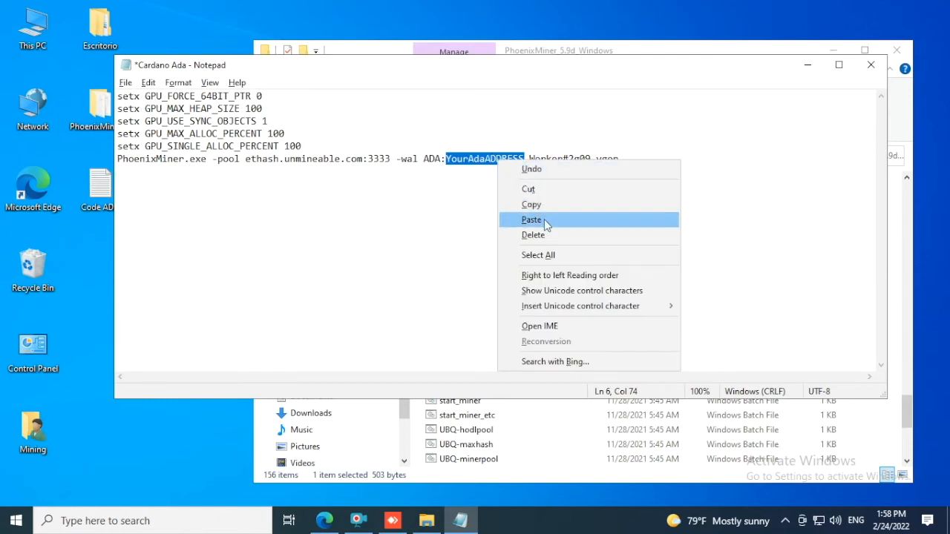
{"action": "left_click", "coordinate": [532, 220]}
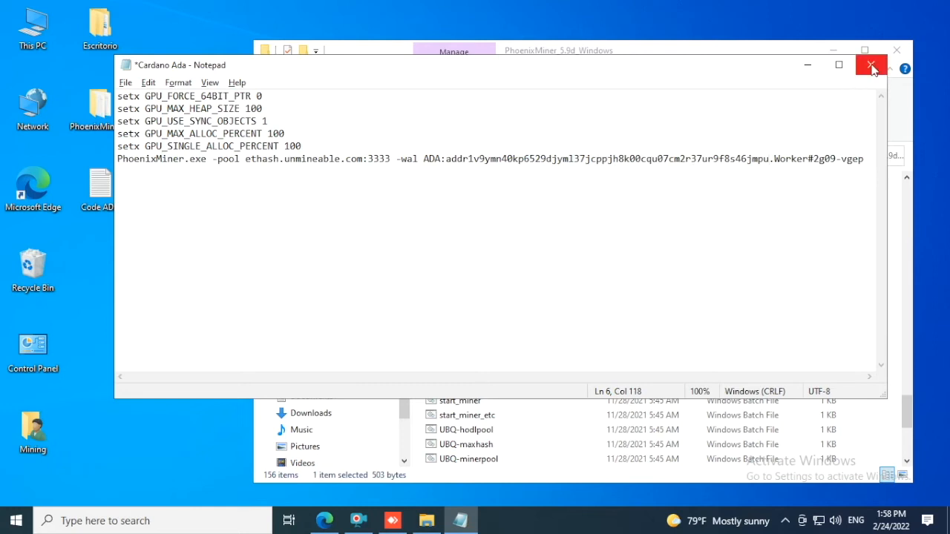
{"action": "left_click", "coordinate": [867, 67]}
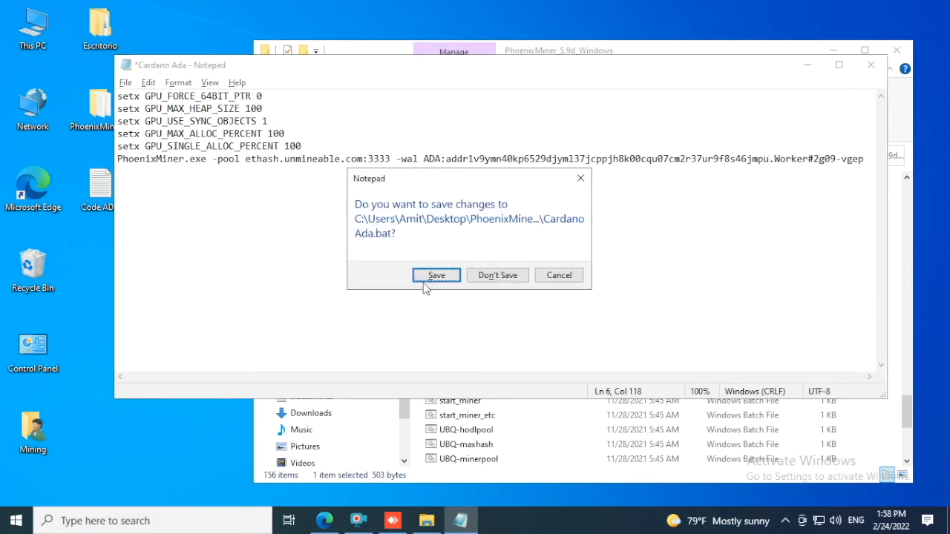
{"action": "left_click", "coordinate": [436, 275]}
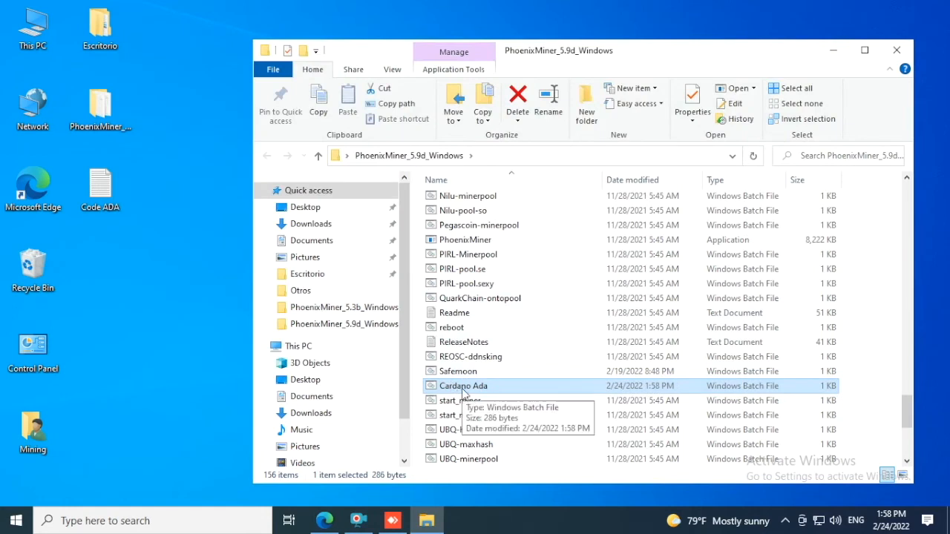
Run Cardano Ada.bat so PhoenixMiner mines on ethash.unmineable.com, then return to the browser.
{"action": "double_click", "coordinate": [464, 386]}
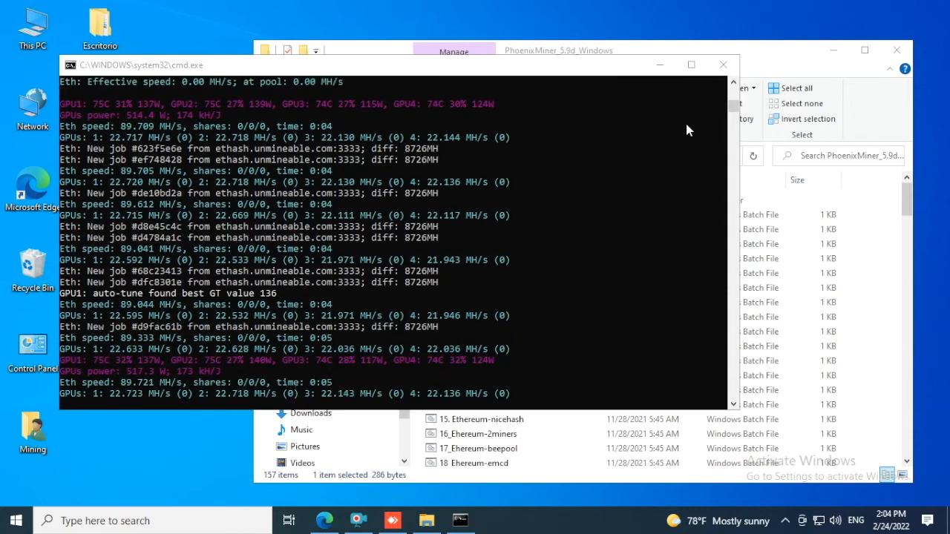
{"action": "left_click", "coordinate": [324, 522]}
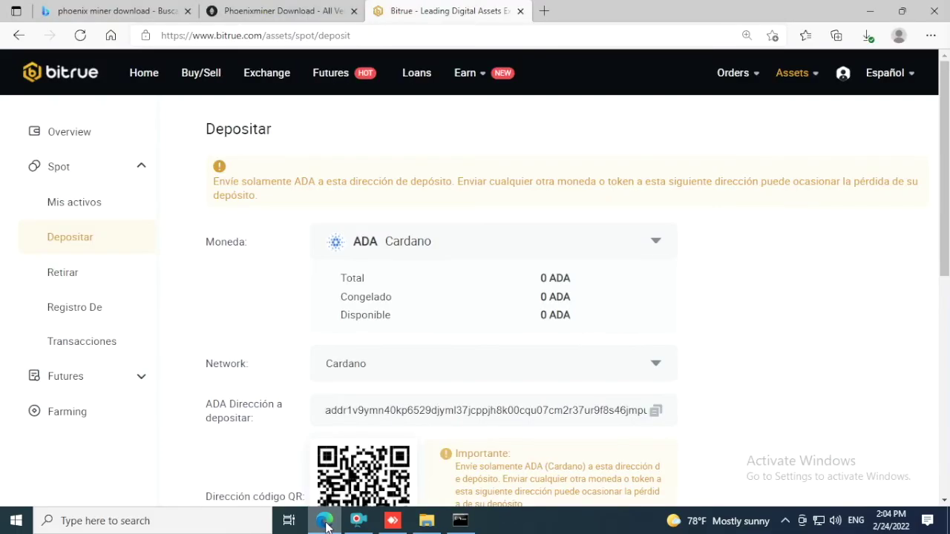
On unmineable.com, change the mining coin to Cardano ADA.
{"action": "left_click", "coordinate": [548, 10]}
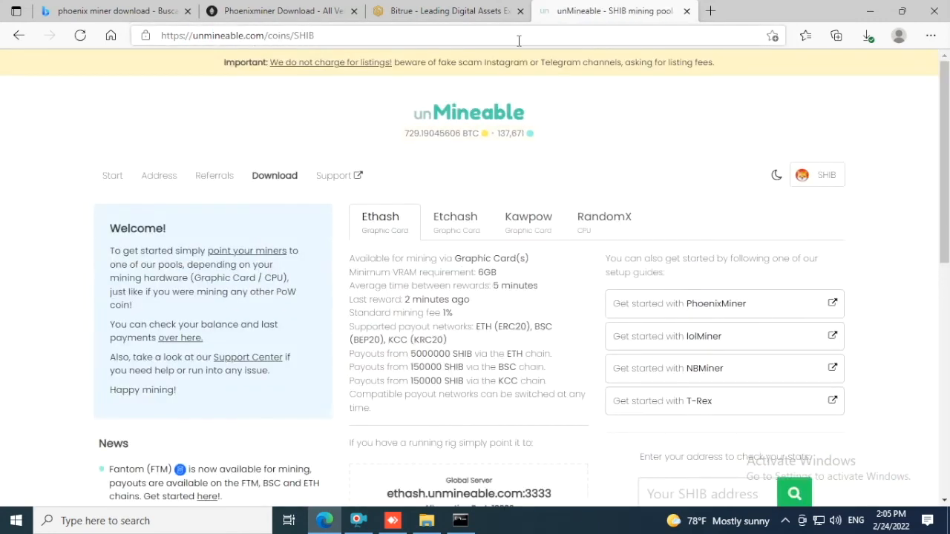
{"action": "left_click", "coordinate": [816, 175]}
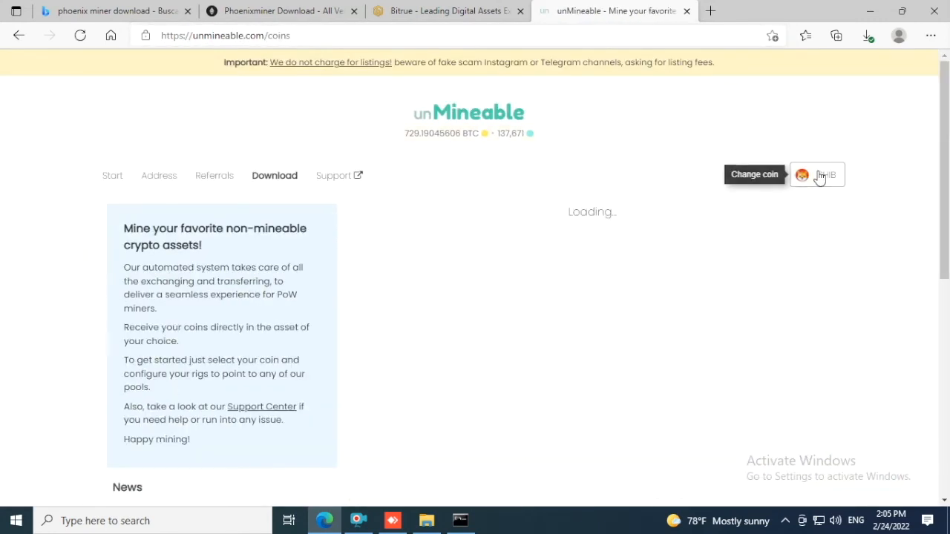
{"action": "type", "text": "ad"}
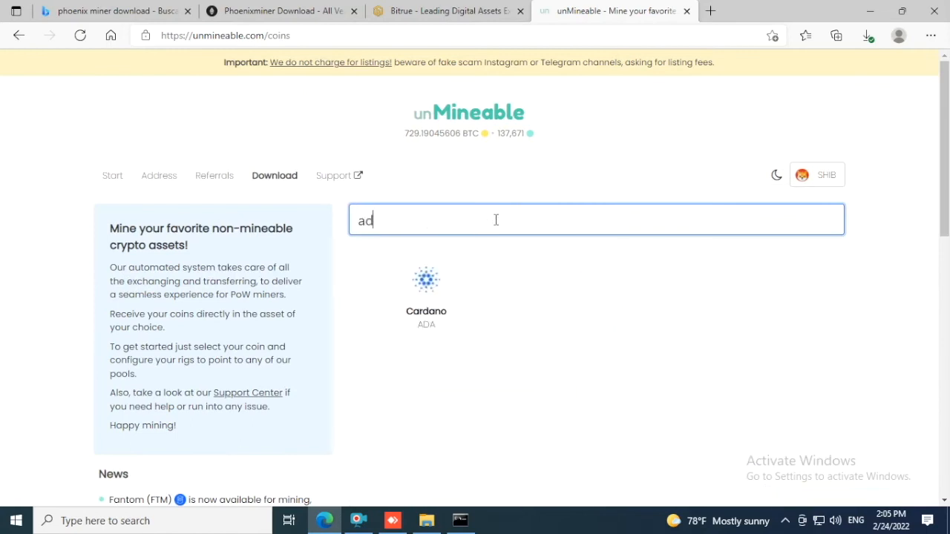
{"action": "left_click", "coordinate": [426, 290]}
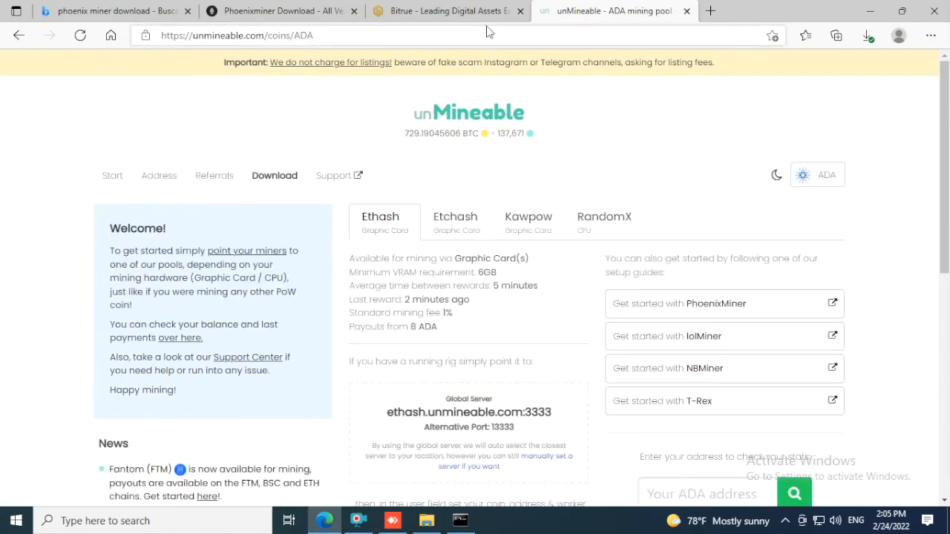
{"action": "scroll", "scroll_direction": "down", "scroll_amount": 3}
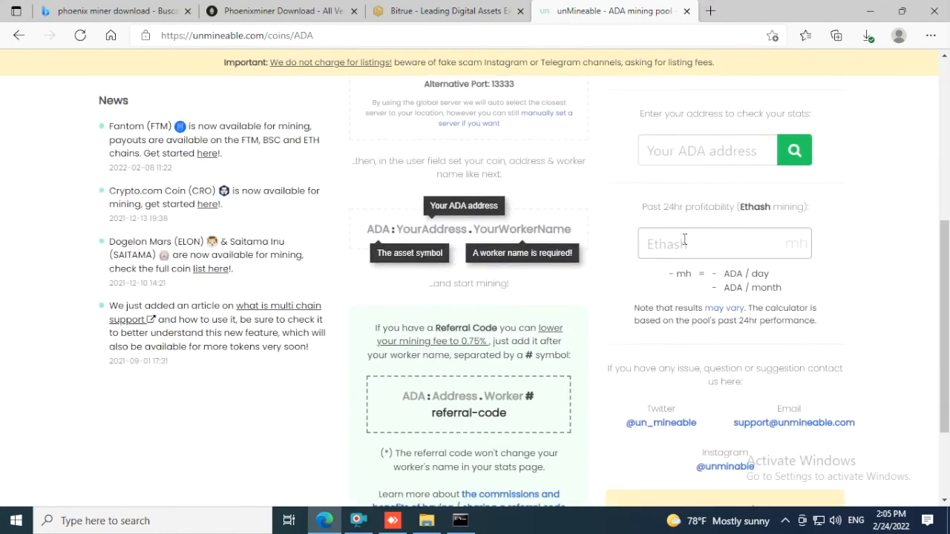
Copy the Bitrue ADA deposit address and search its stats on unMineable.
{"action": "left_click", "coordinate": [707, 150]}
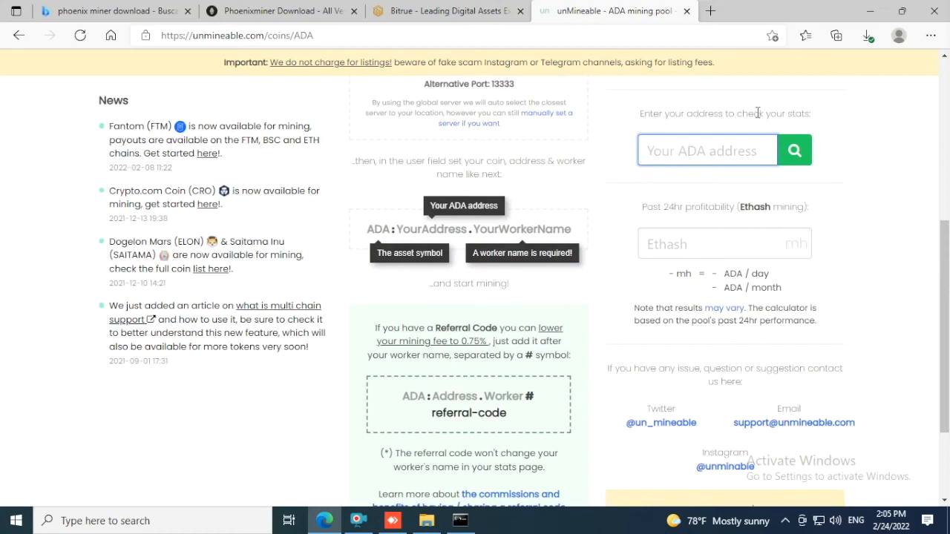
{"action": "mouse_move", "coordinate": [442, 25]}
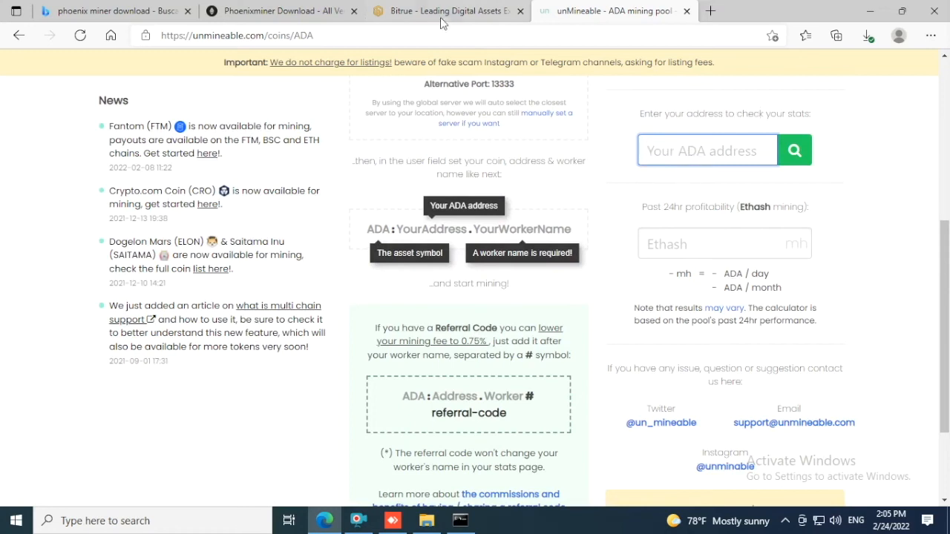
{"action": "left_click", "coordinate": [449, 11]}
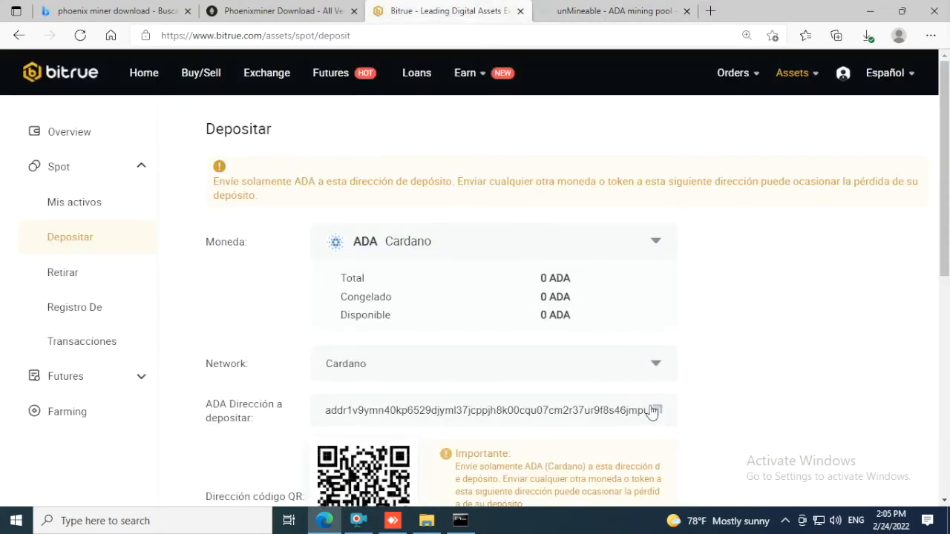
{"action": "left_click", "coordinate": [659, 410]}
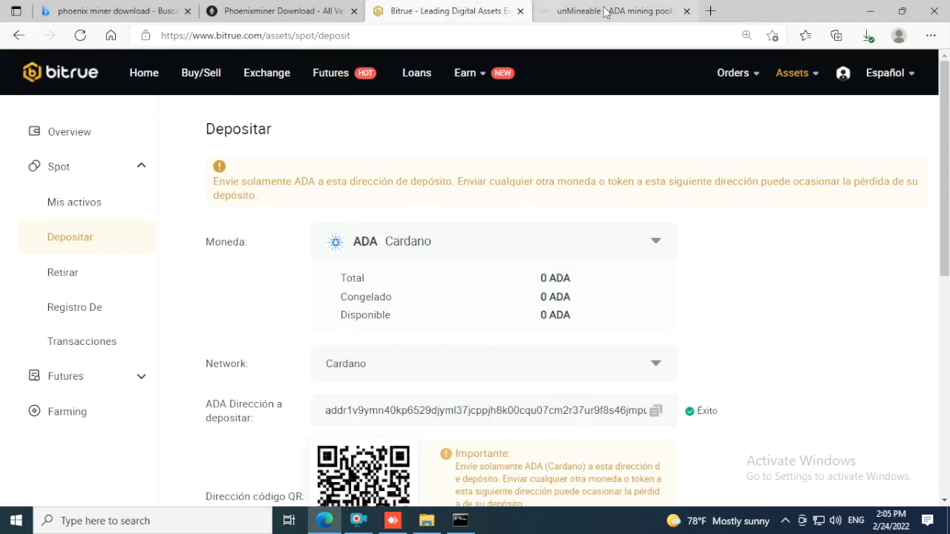
{"action": "left_click", "coordinate": [611, 11]}
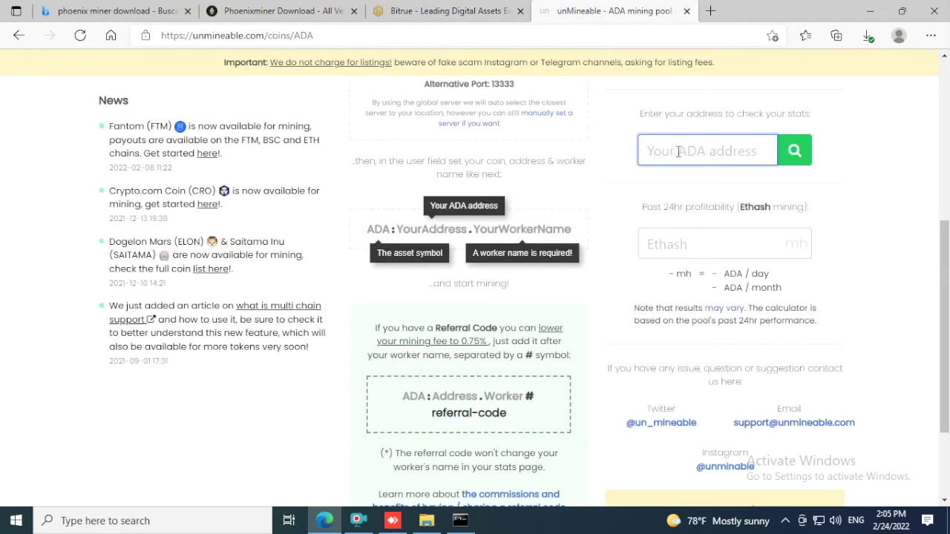
{"action": "type", "text": "m2r37ur9f8s46jmpu"}
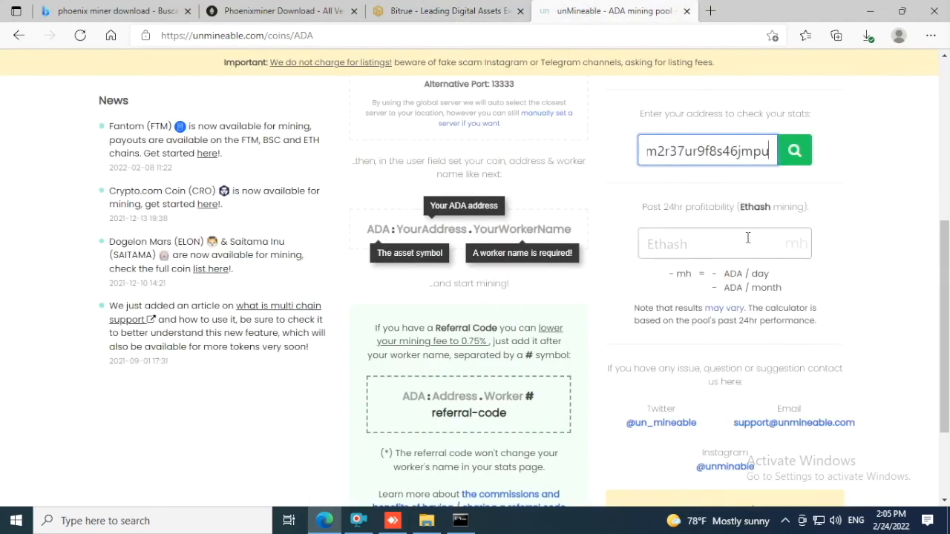
{"action": "left_click", "coordinate": [794, 150]}
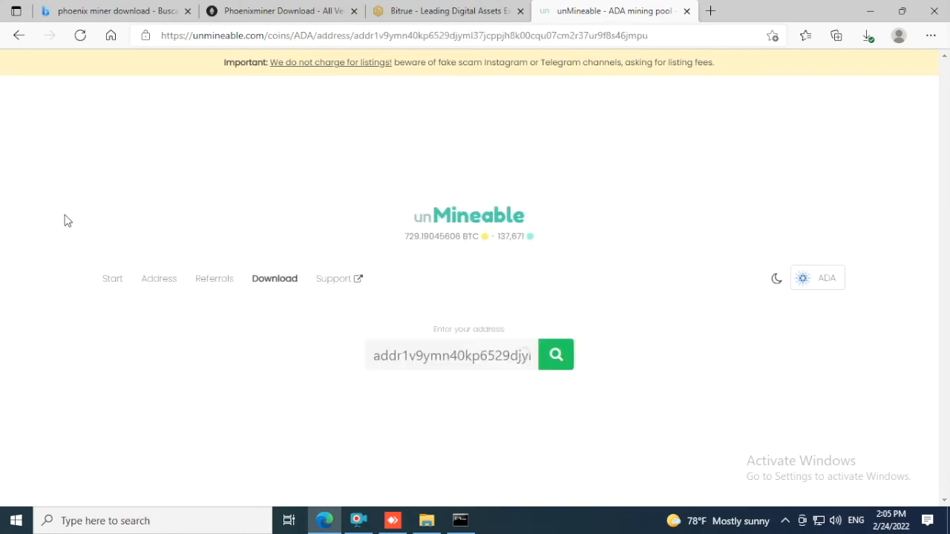
Check the worker at 89 MH/s and enable the Auto pay toggle.
{"action": "left_click", "coordinate": [555, 355]}
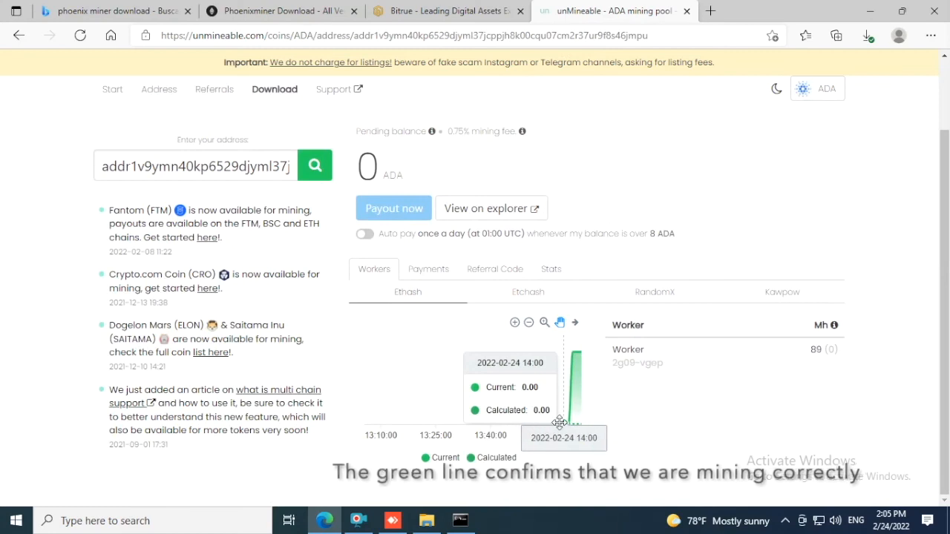
{"action": "mouse_move", "coordinate": [582, 349]}
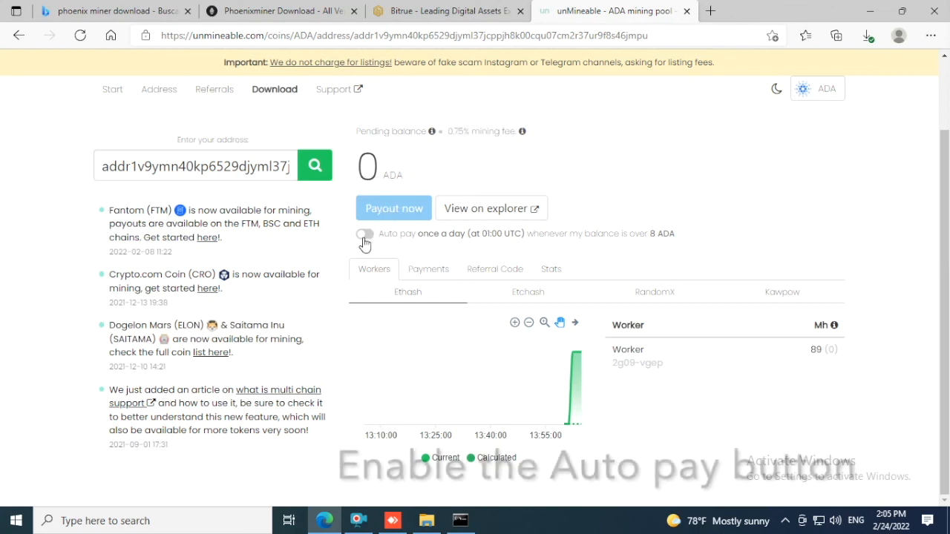
{"action": "left_click", "coordinate": [365, 234]}
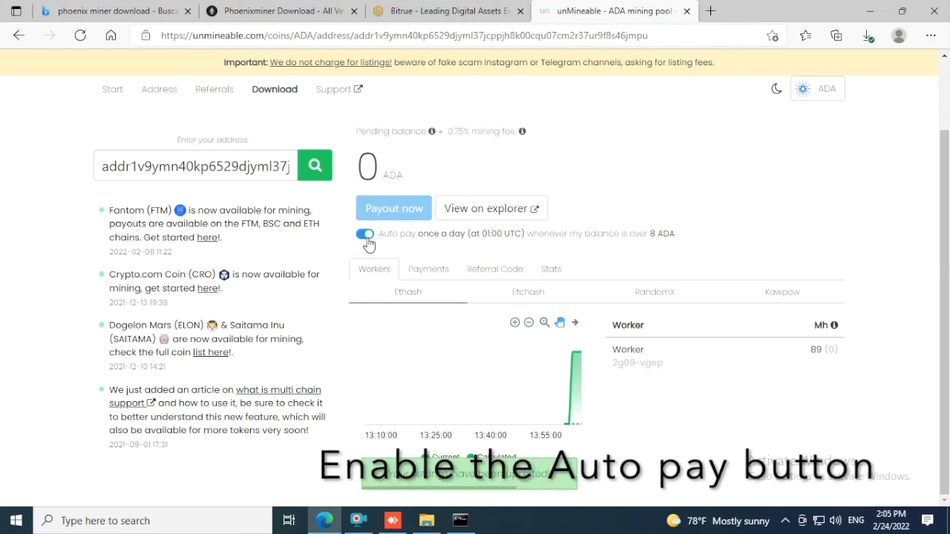
{"action": "left_click", "coordinate": [364, 233]}
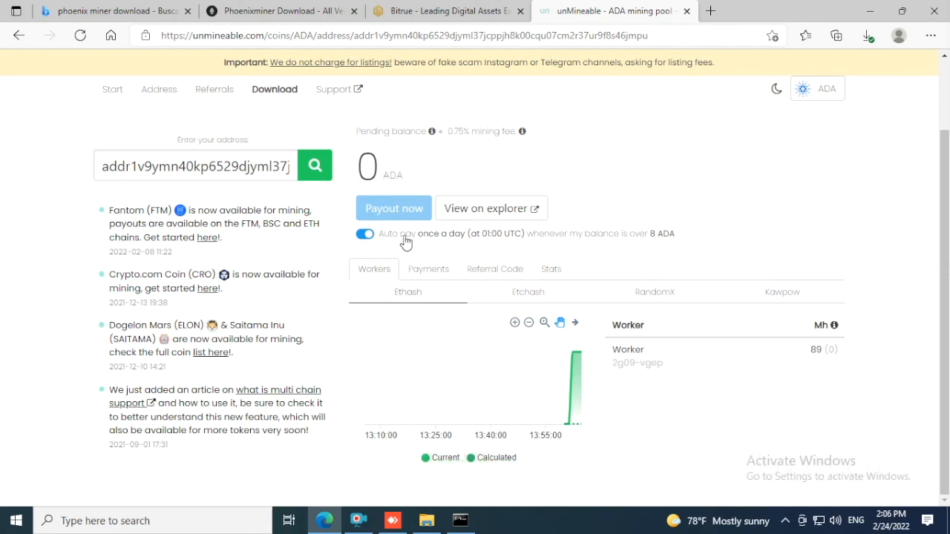
{"action": "mouse_move", "coordinate": [655, 242]}
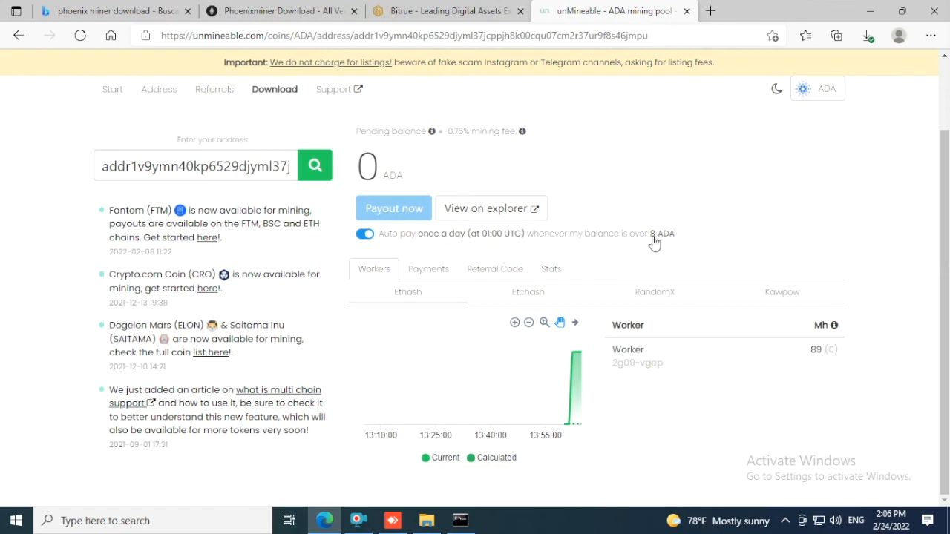
{"action": "mouse_move", "coordinate": [657, 243]}
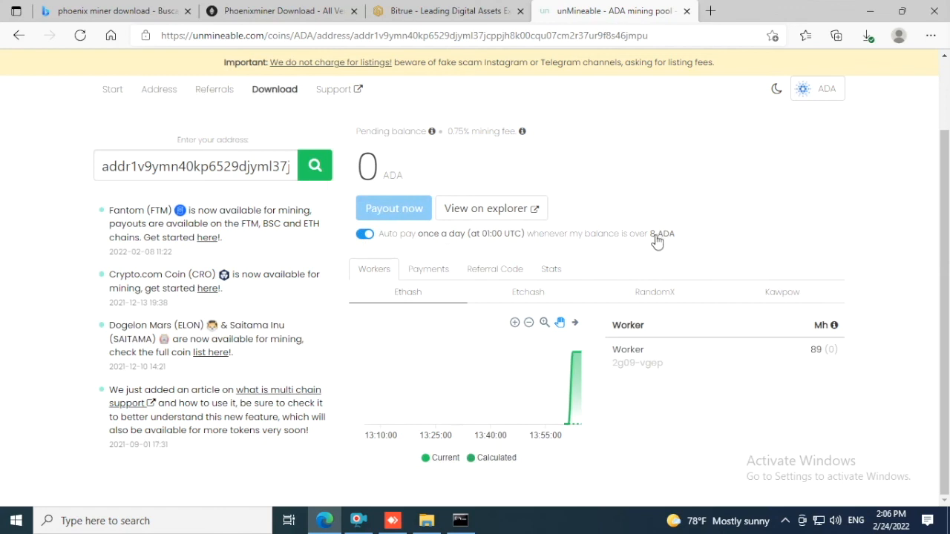